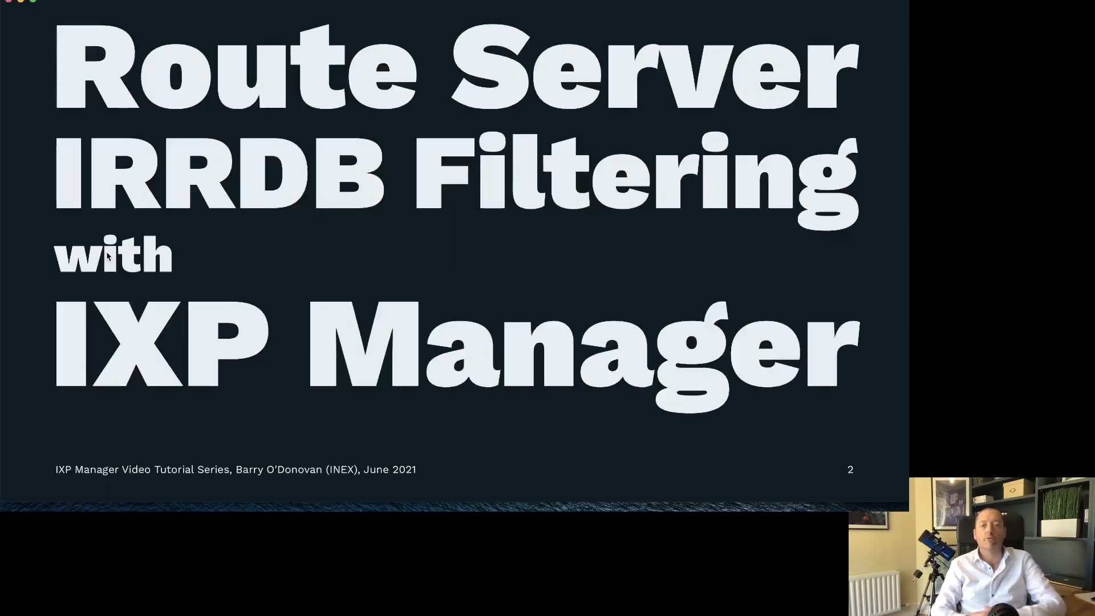
Step: Advance from the title slide to the Demonstration checklist slide
key("right")
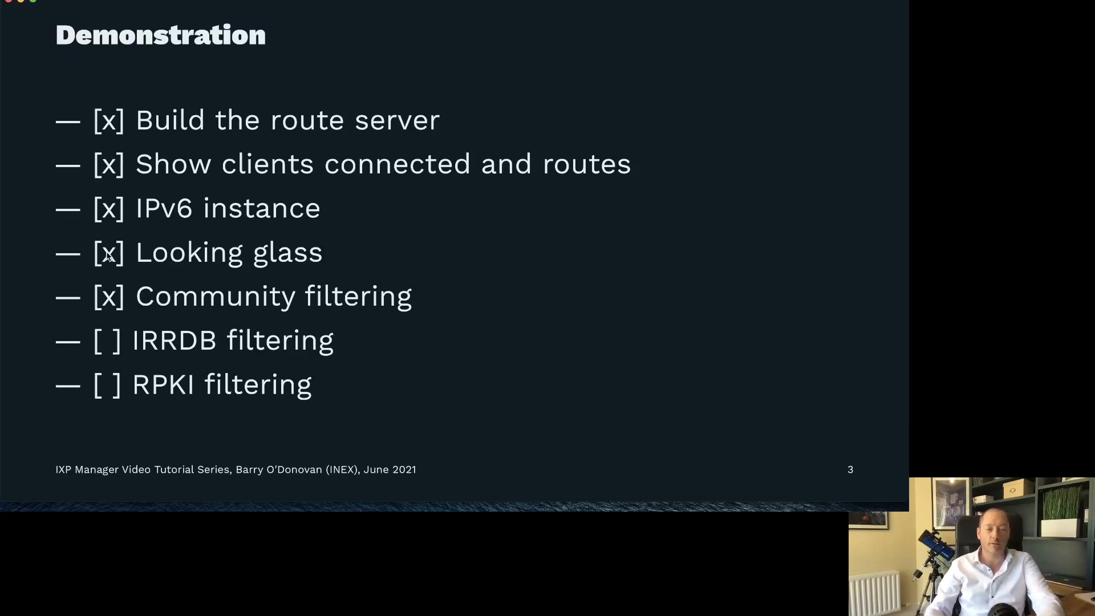
key("Right")
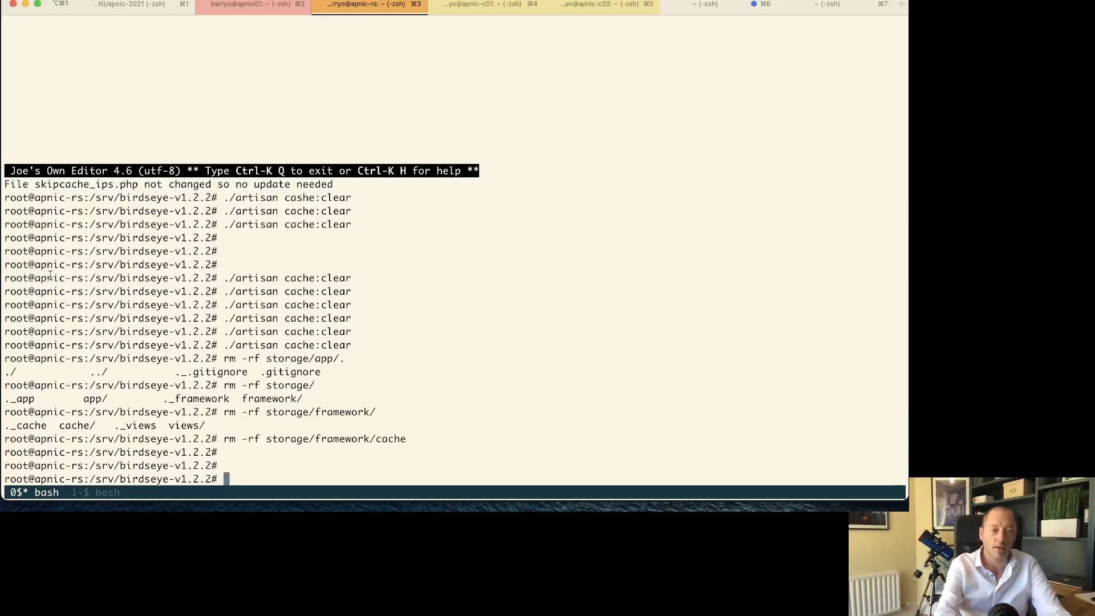
Step: Run bgpq3 AS2128 in the local shell to generate its prefix list
left_click(130, 5)
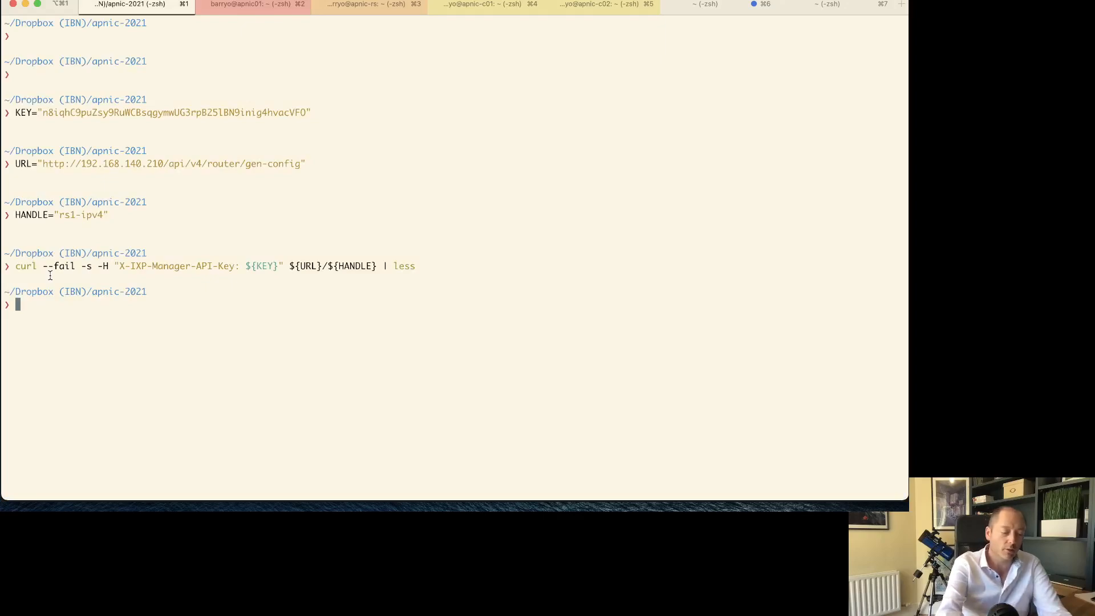
type("b")
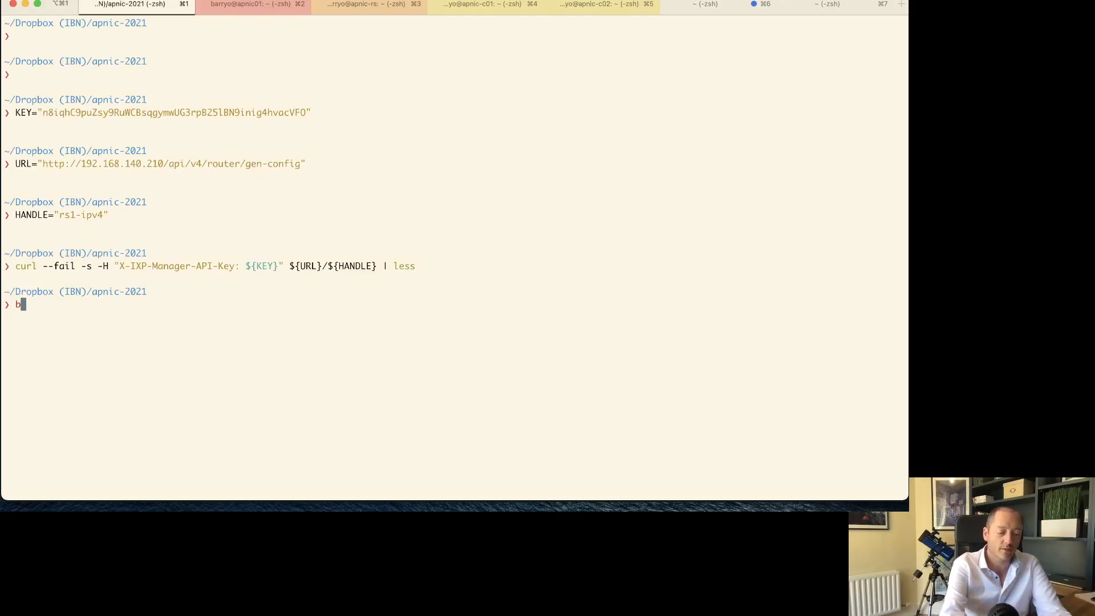
type("gpq3")
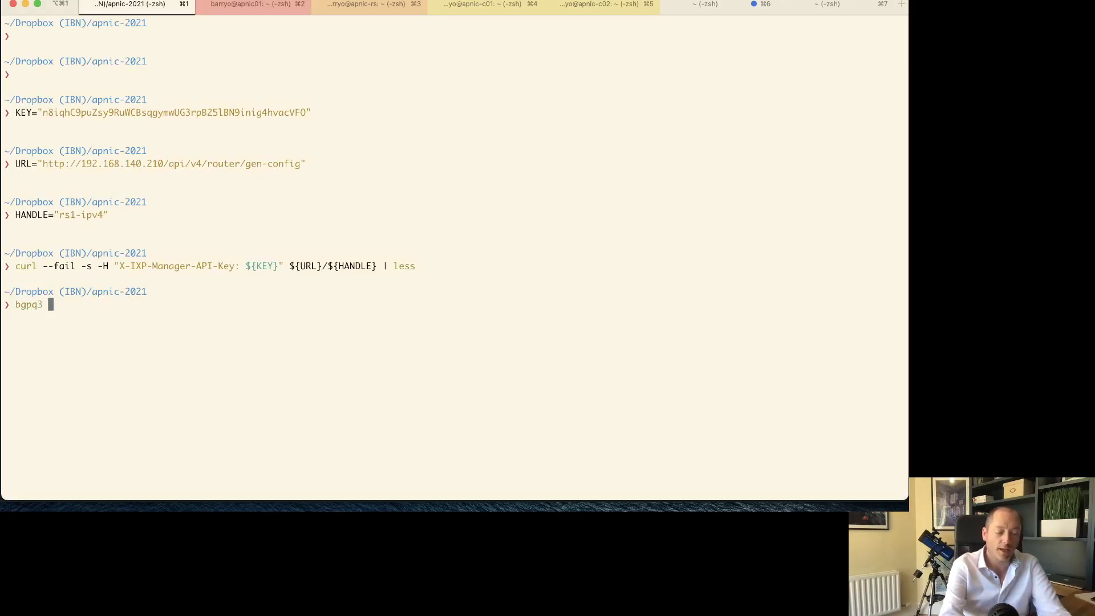
type("AS21")
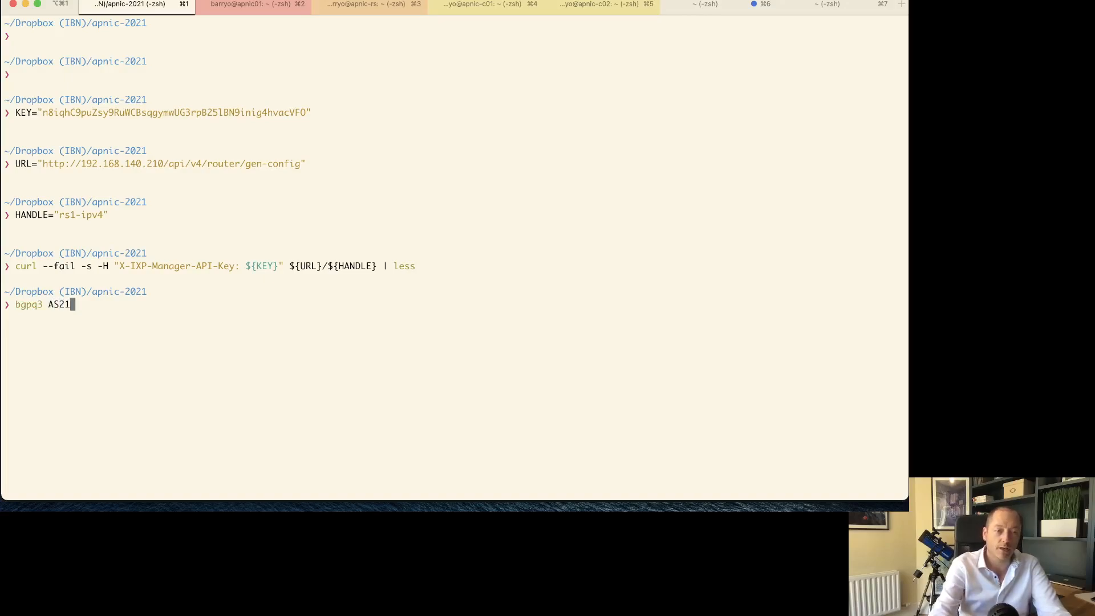
type("28")
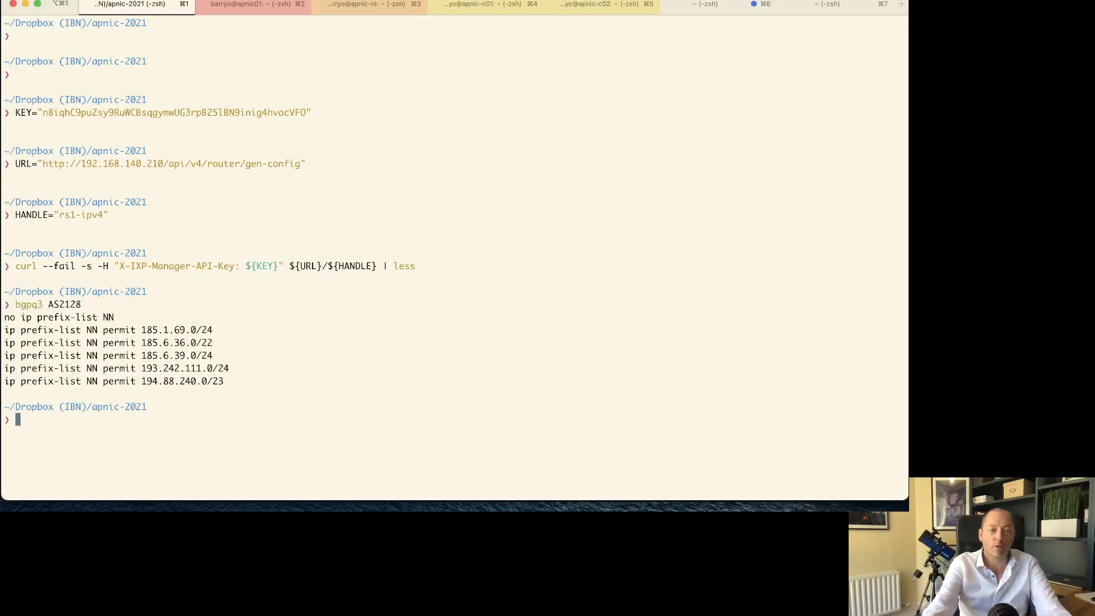
Step: Look up the RIPE whois route objects for the copied prefix 185.1.69.0/24
double_click(178, 329)
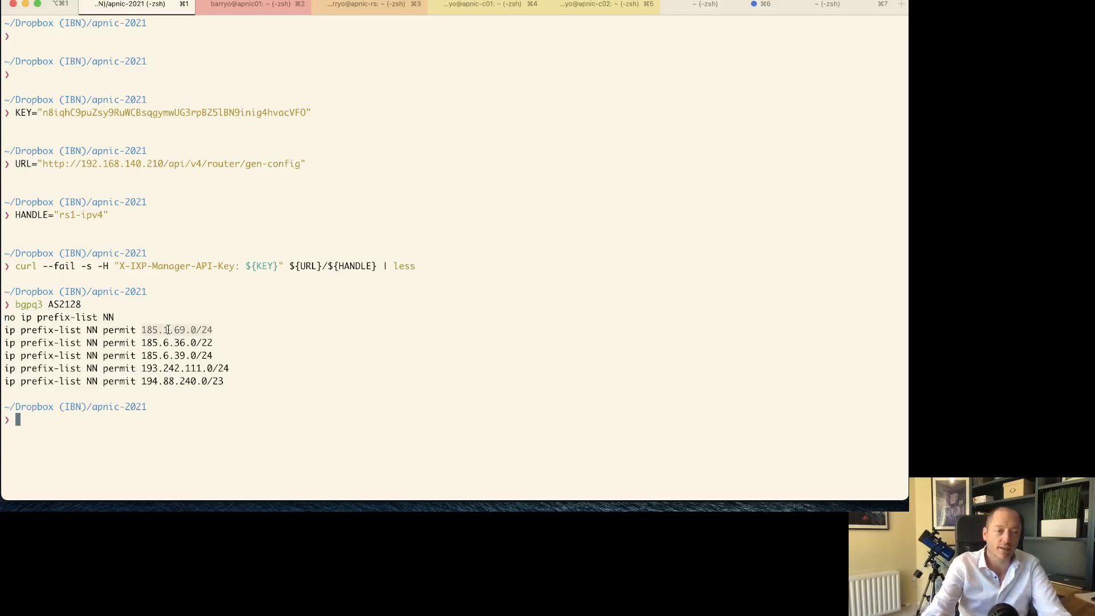
type("whois")
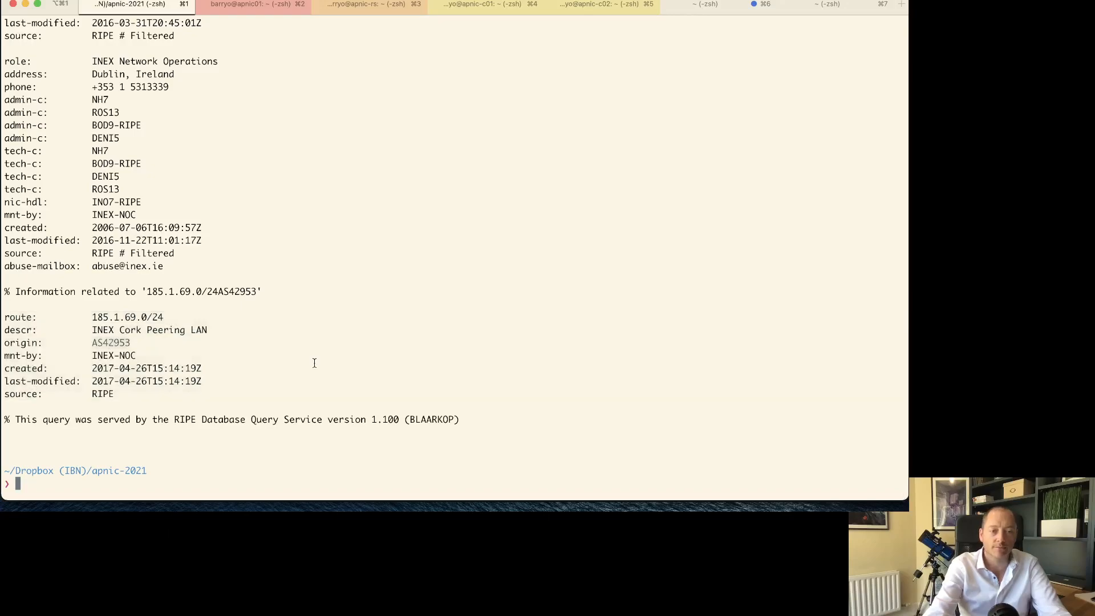
scroll("down", 3)
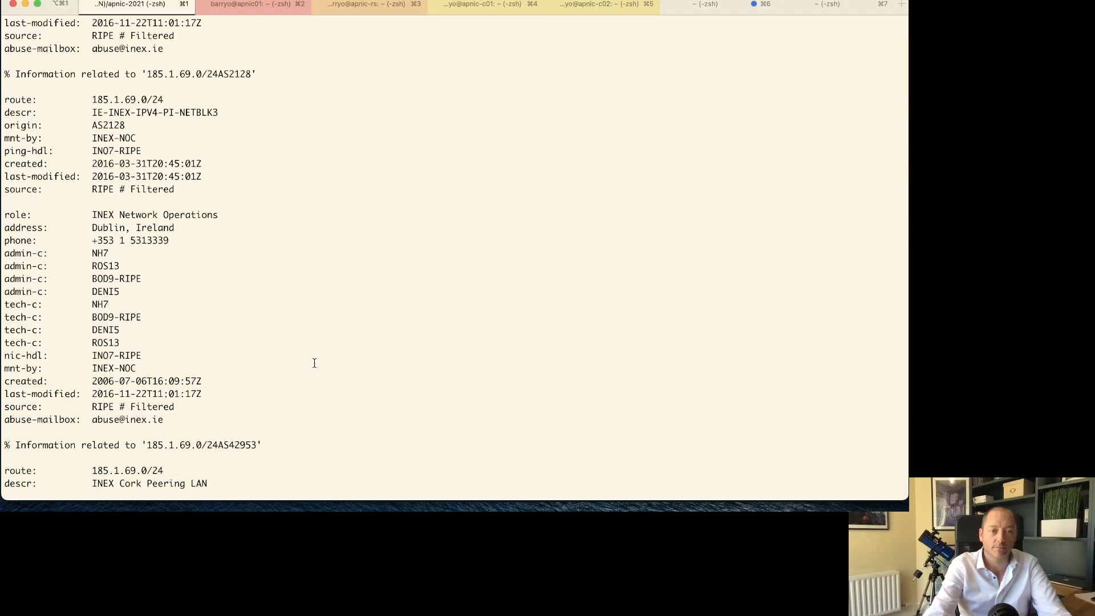
scroll("down", 3)
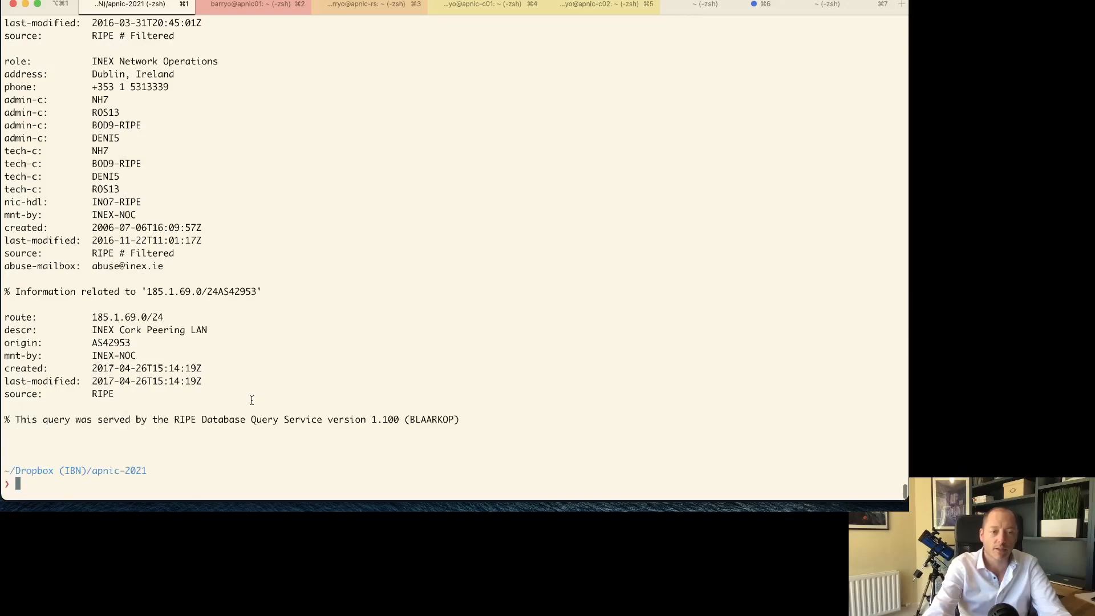
Step: Edit the command to bgpq3 AS-HEANET and generate the as-set's prefix list
type("bgpq3 AS2128")
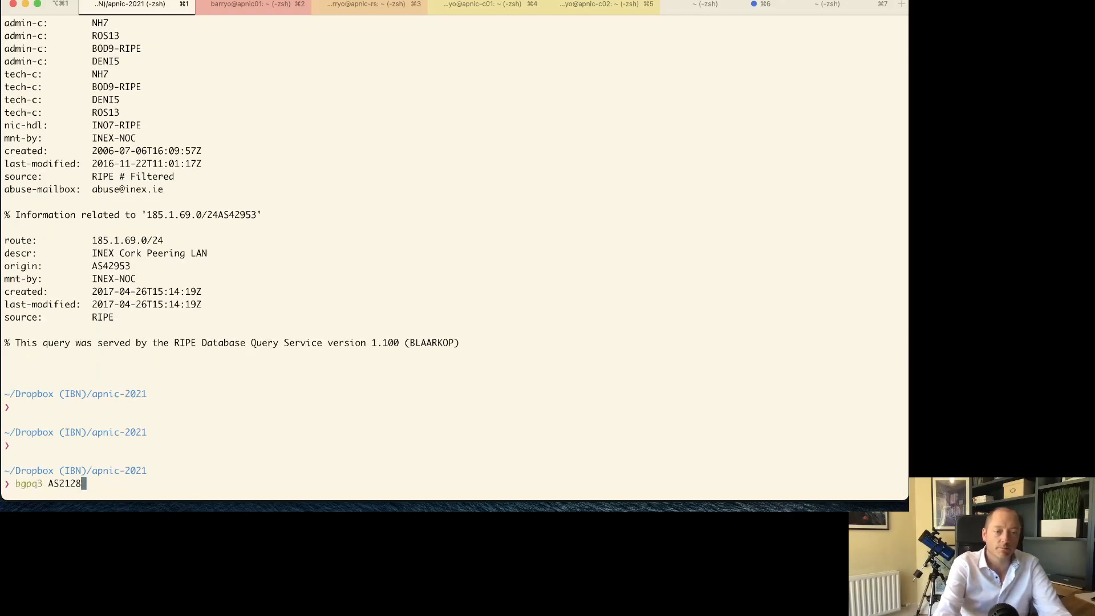
key("Backspace")
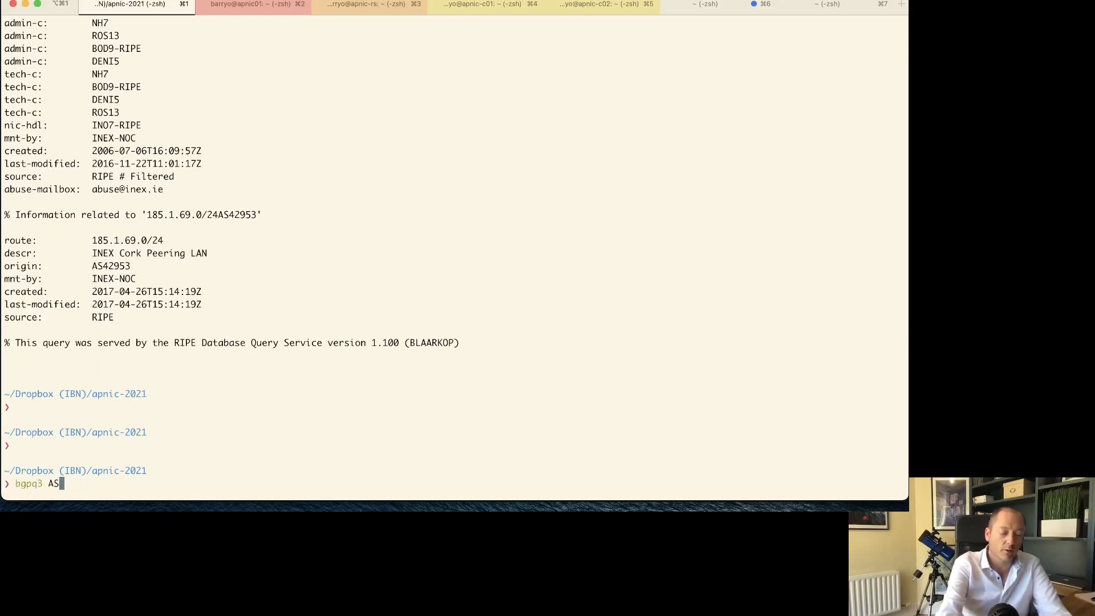
type("-HEA")
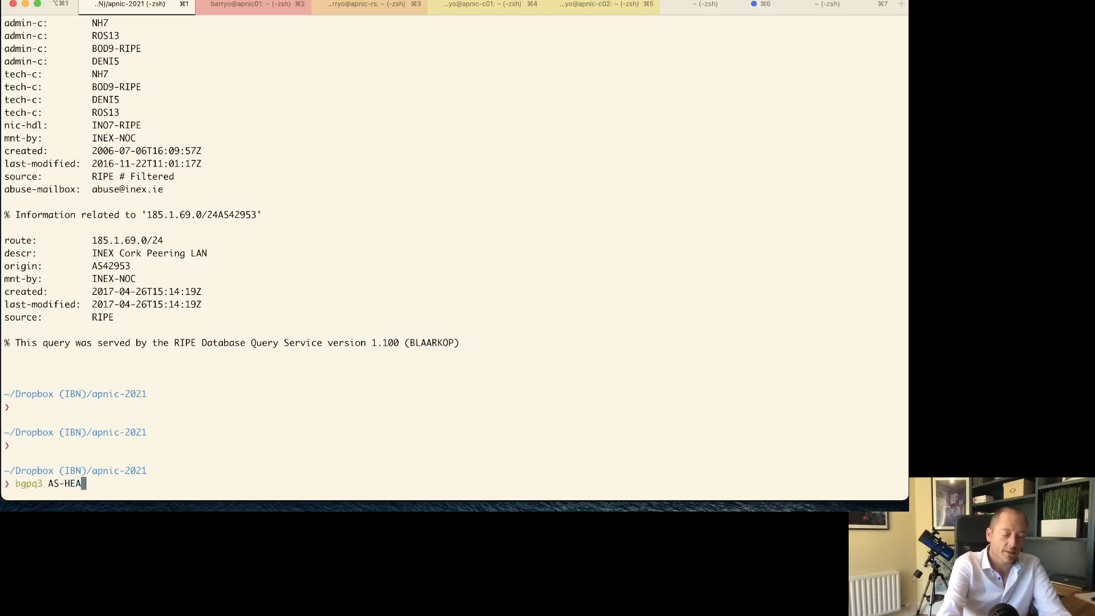
type("ET")
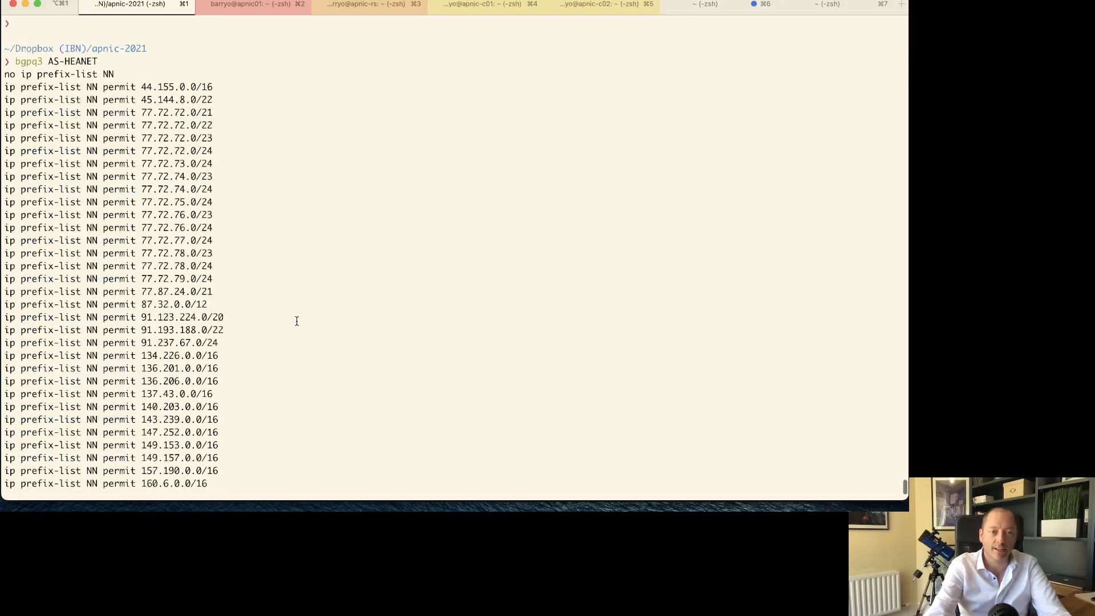
scroll("down", 3)
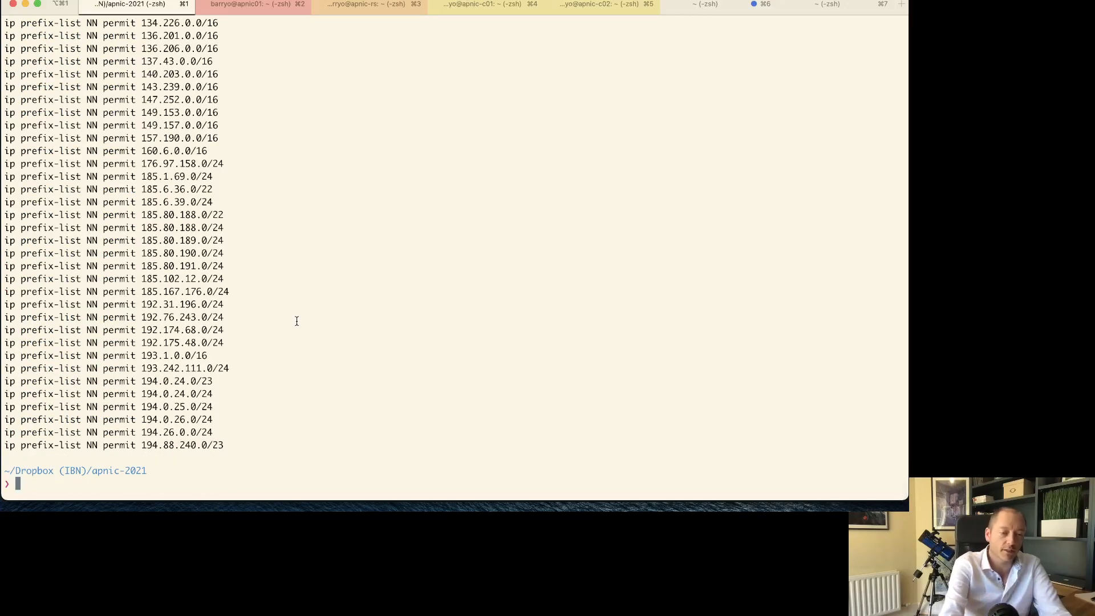
Step: Run whois AS-HEANET and review its as-set member ASNs
type("whois AS-HEANET")
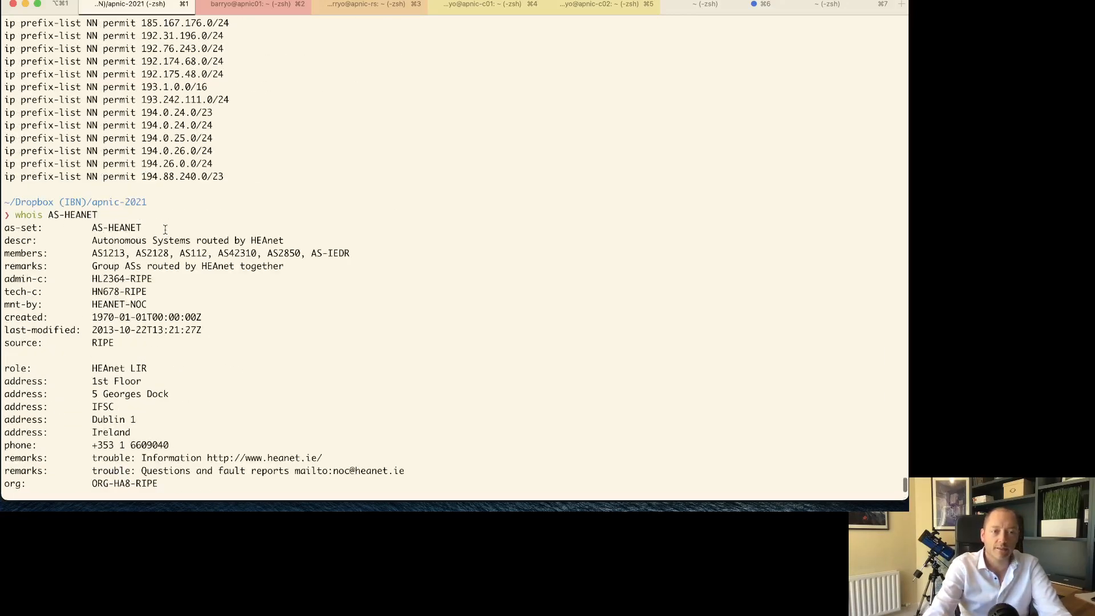
scroll("down", 3)
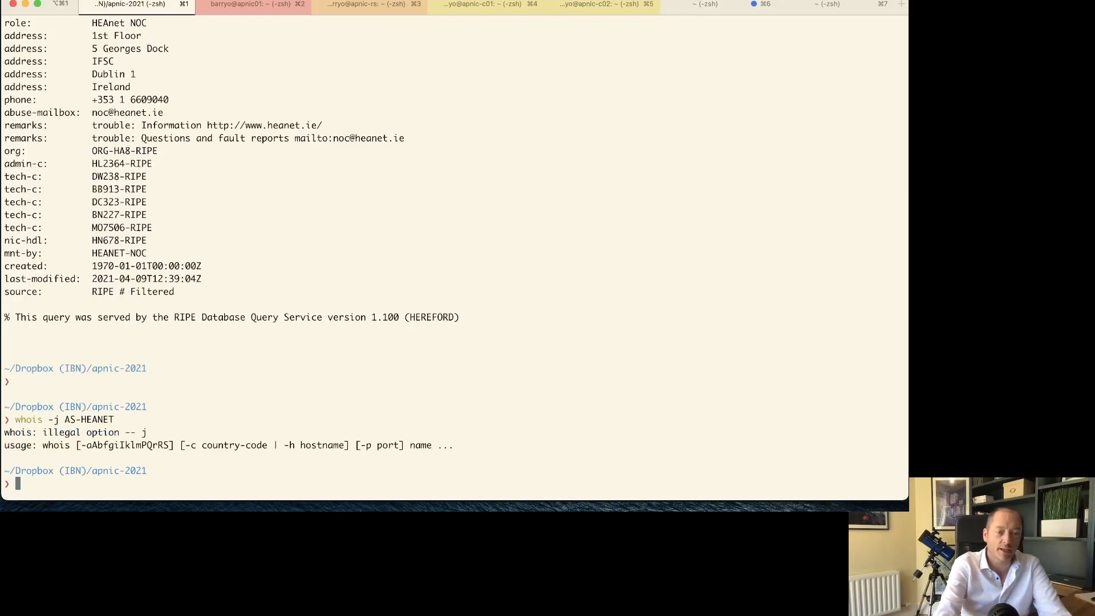
Step: After whois rejects the -j option, run bgpq3 -j AS-HEANET for JSON prefix output
type("whois -j AS-HEANET")
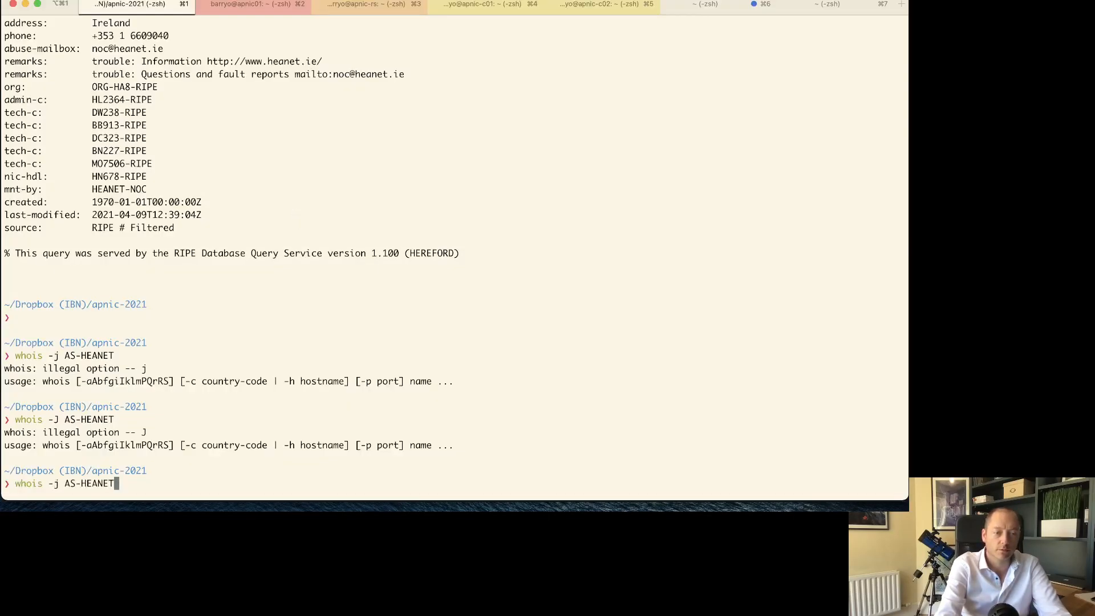
key("Backspace")
type("b")
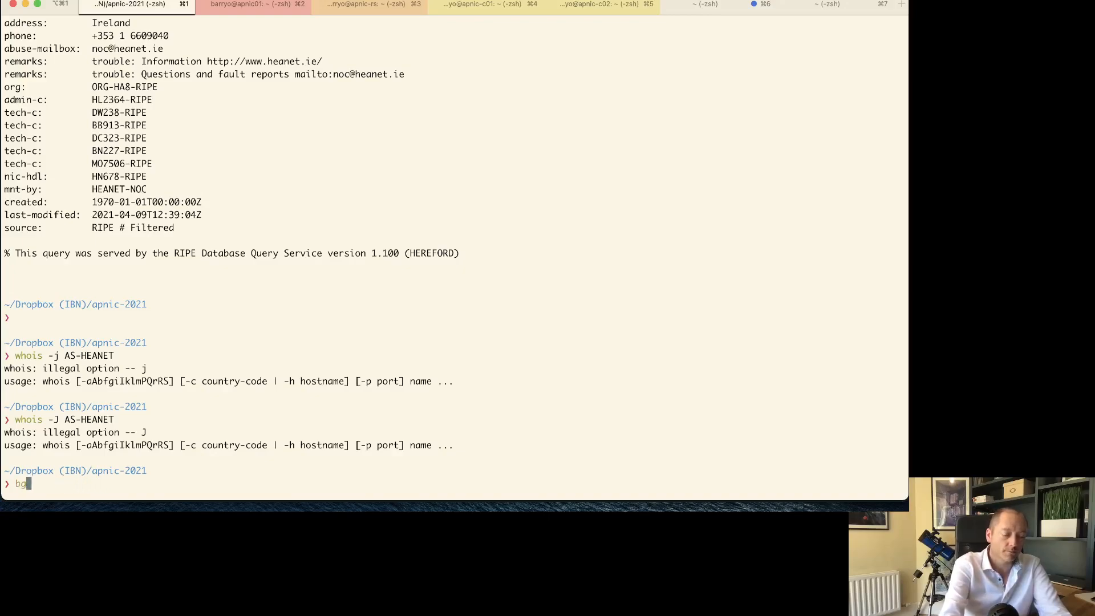
type("gpq3 -j A")
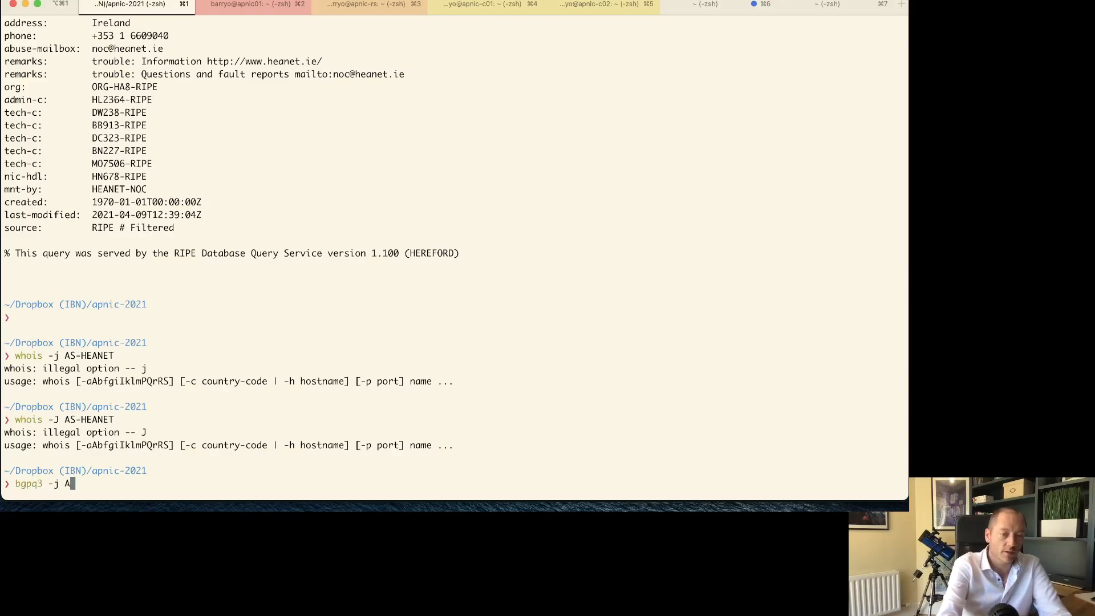
type("S-HEANET")
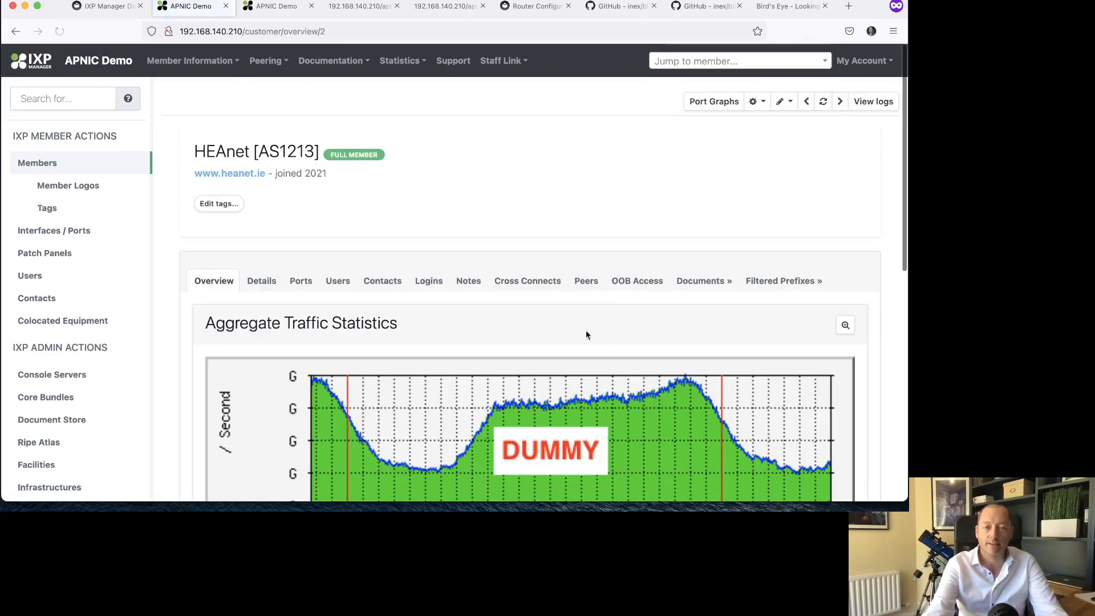
Step: Scroll the Aptus member overview down to its details showing IRRDB RIPE and AS49567
scroll("down", 3)
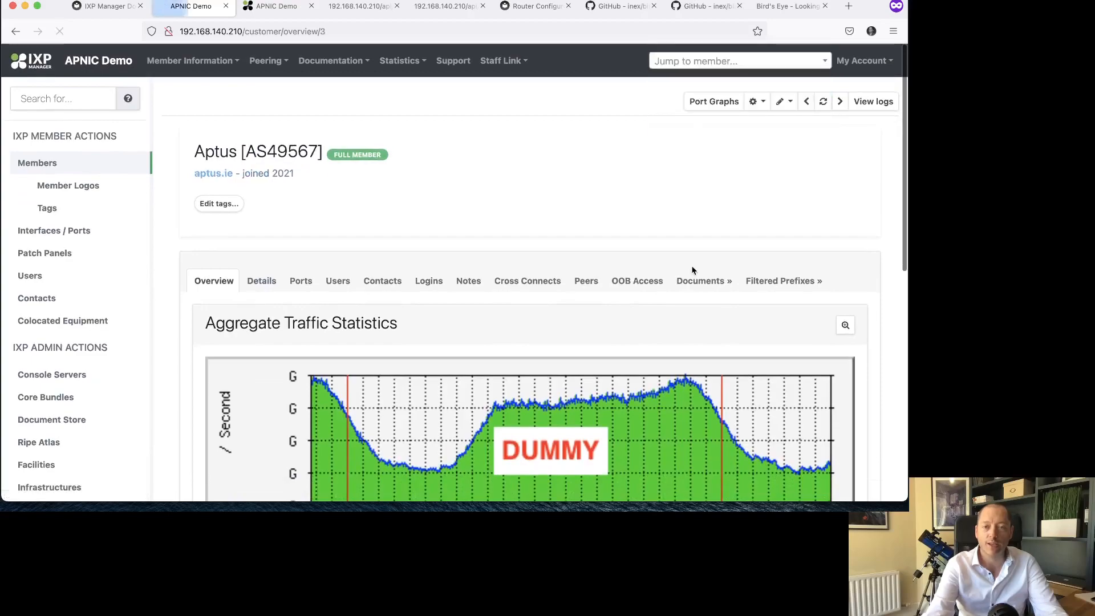
scroll("down", 3)
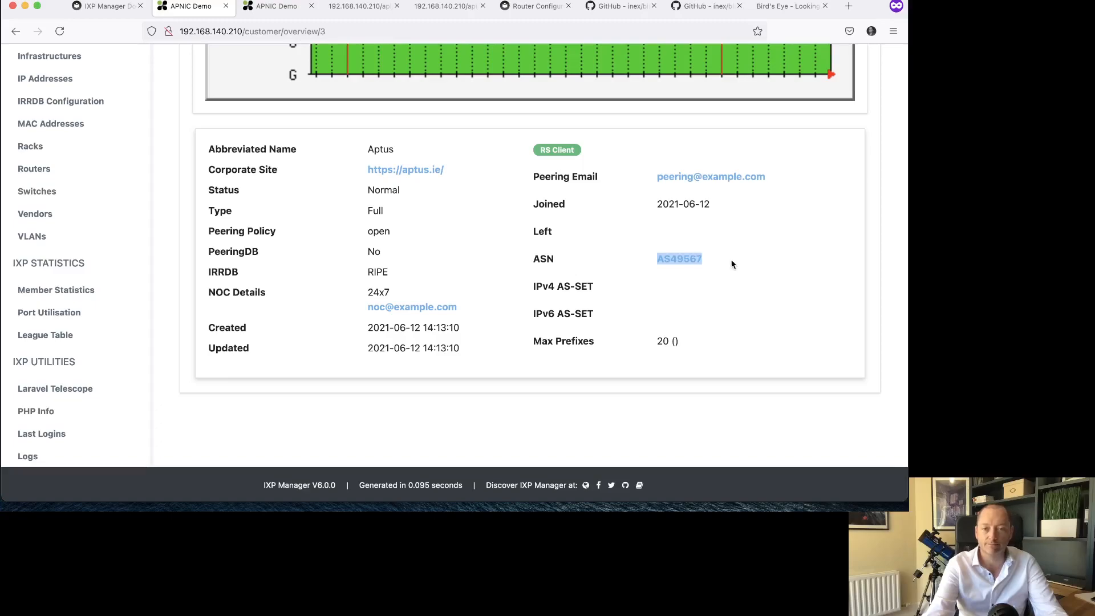
mouse_move(725, 262)
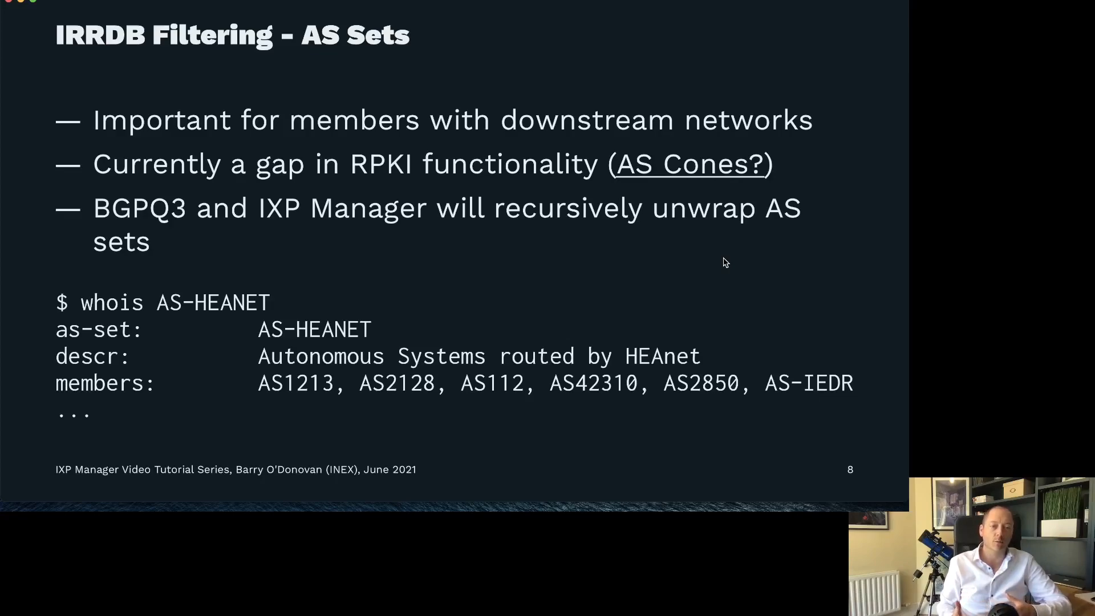
Step: Advance past the 'IRRDB Filtering – AS Sets' slide
key("right")
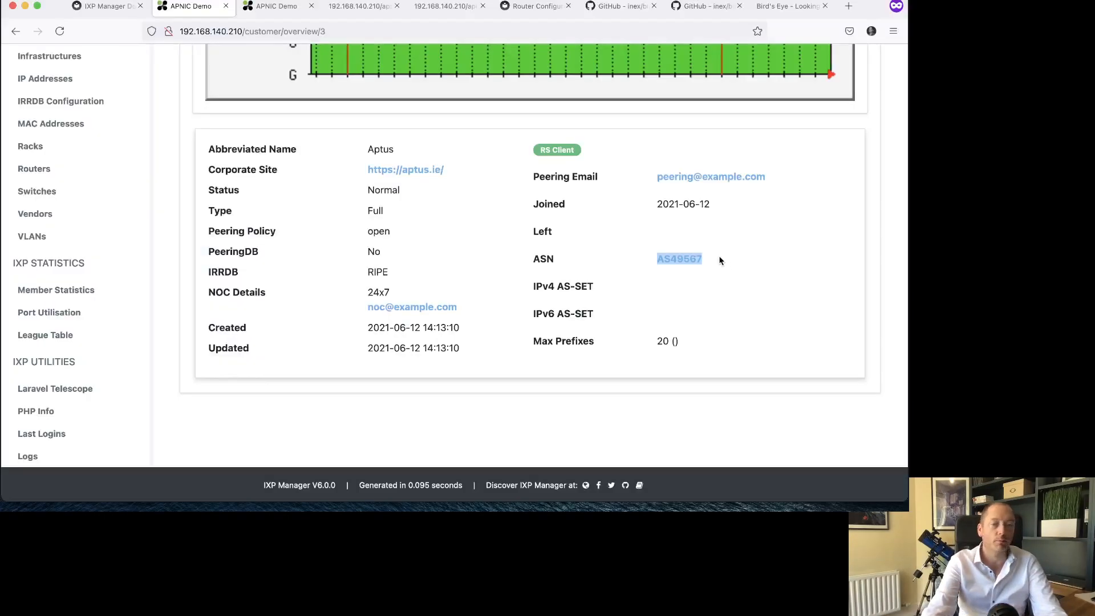
Step: Open Aptus's Edit Virtual Interface page from the member actions menu
scroll("up", 3)
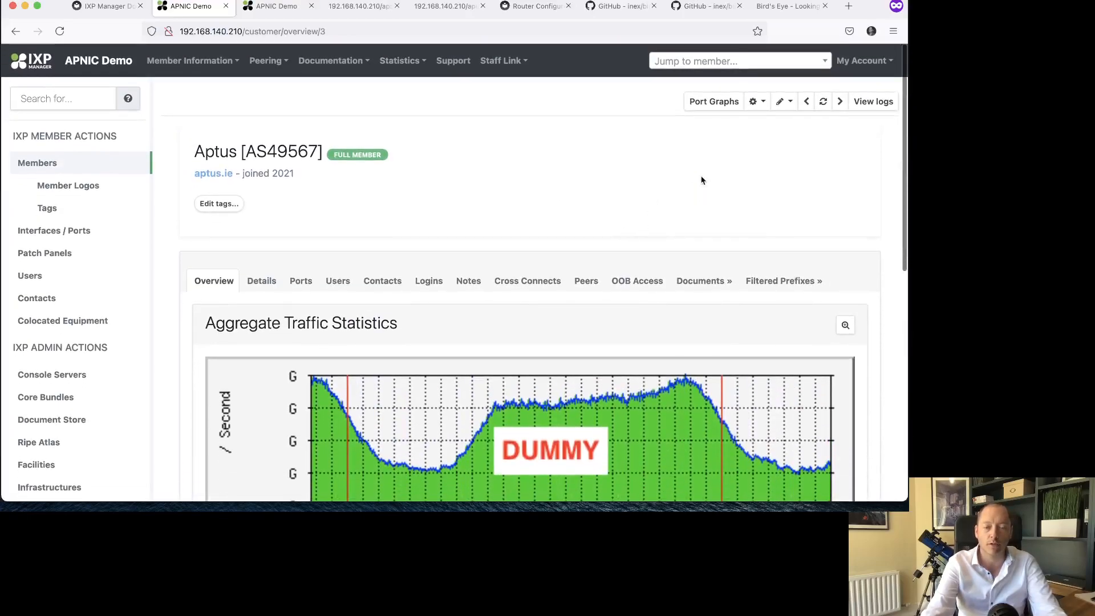
left_click(753, 101)
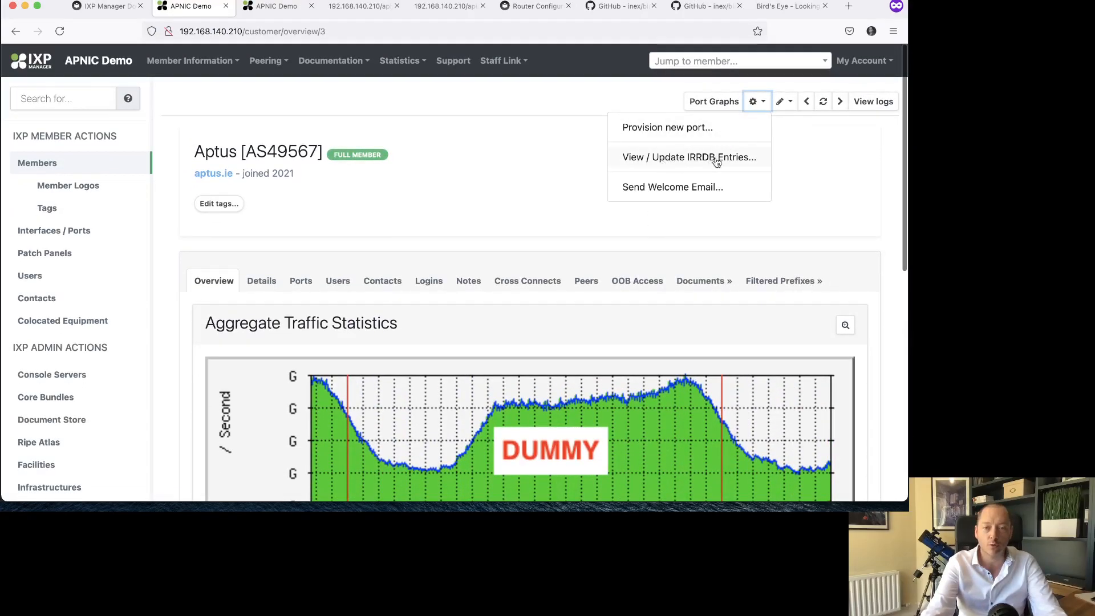
left_click(688, 156)
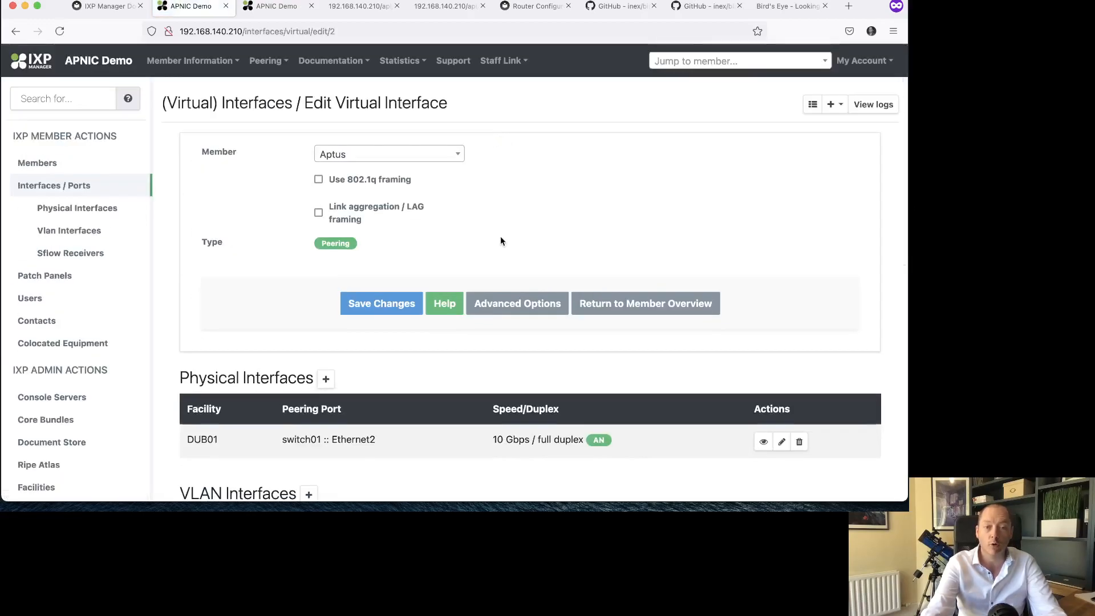
Step: Enable Apply IRRDB Filtering on peeringlan01, leave Allow More Specifics off, and save the interface
scroll("down", 3)
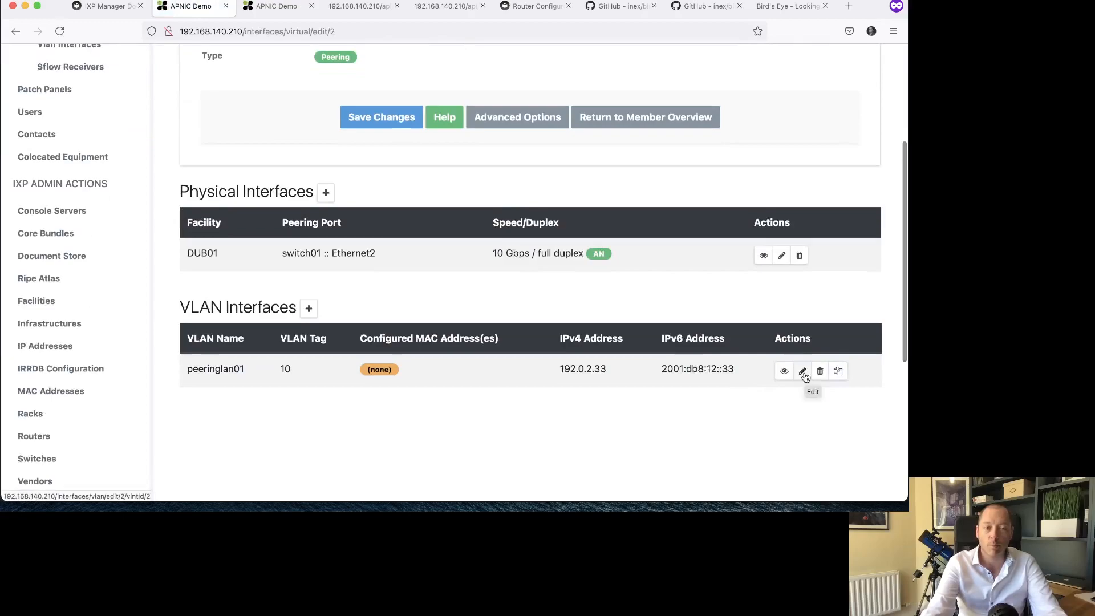
left_click(802, 371)
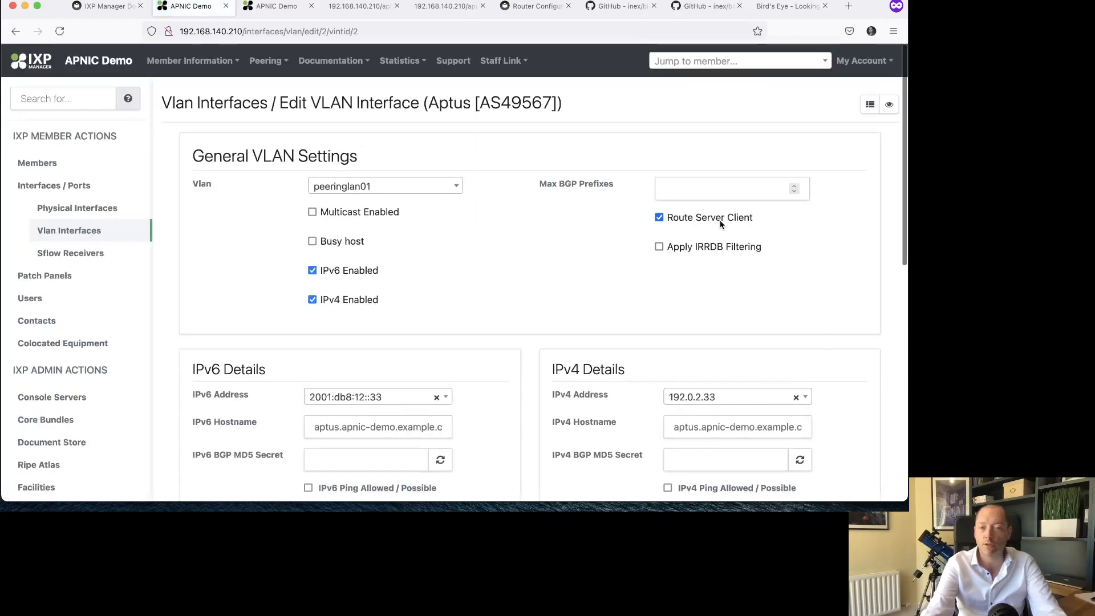
left_click(657, 246)
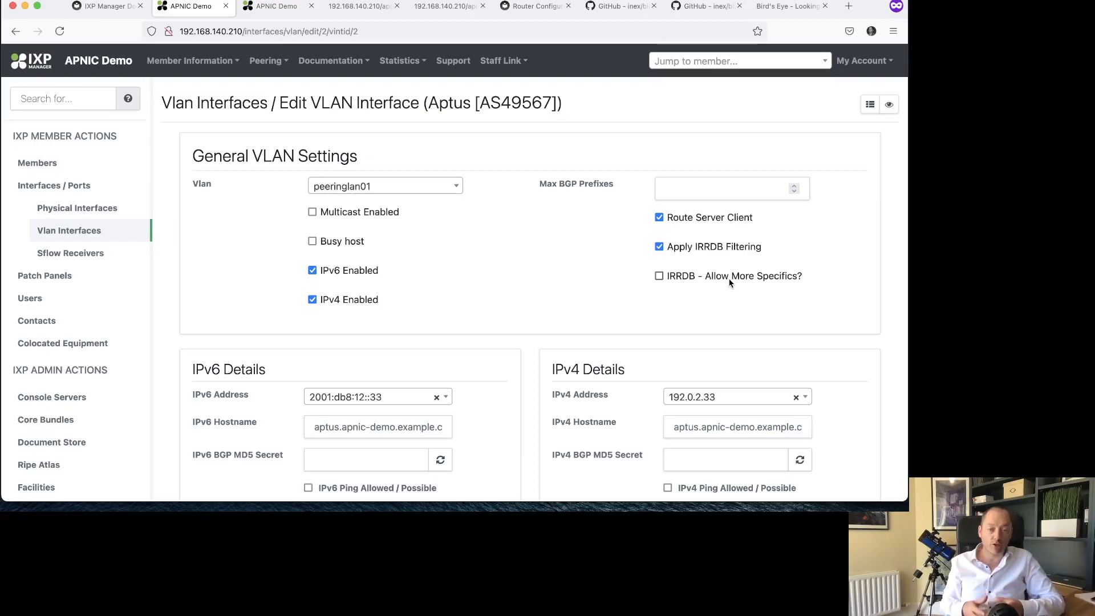
left_click(658, 276)
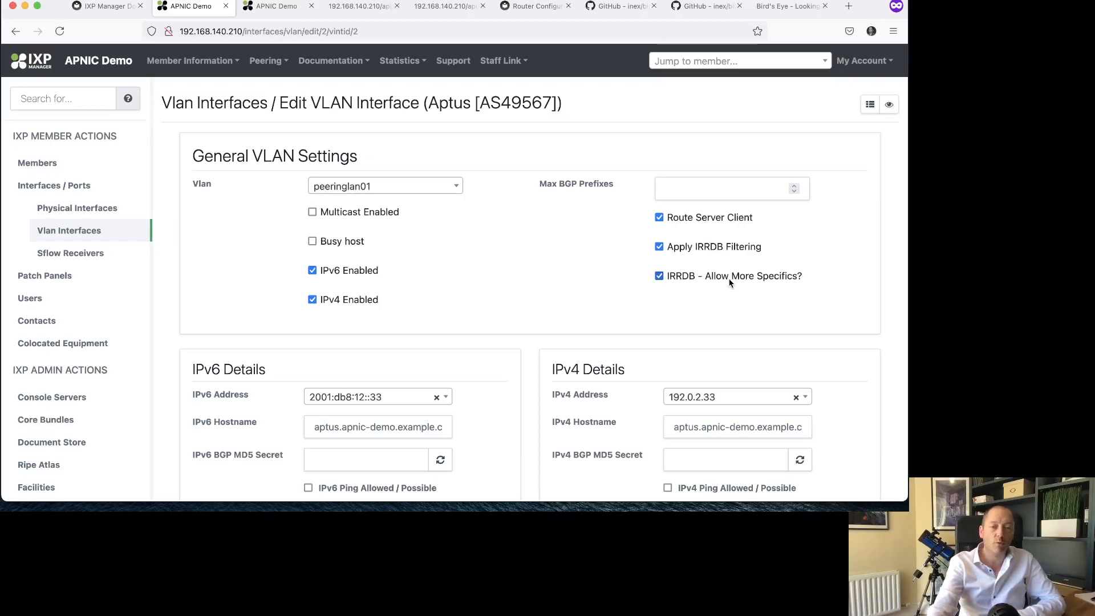
left_click(657, 276)
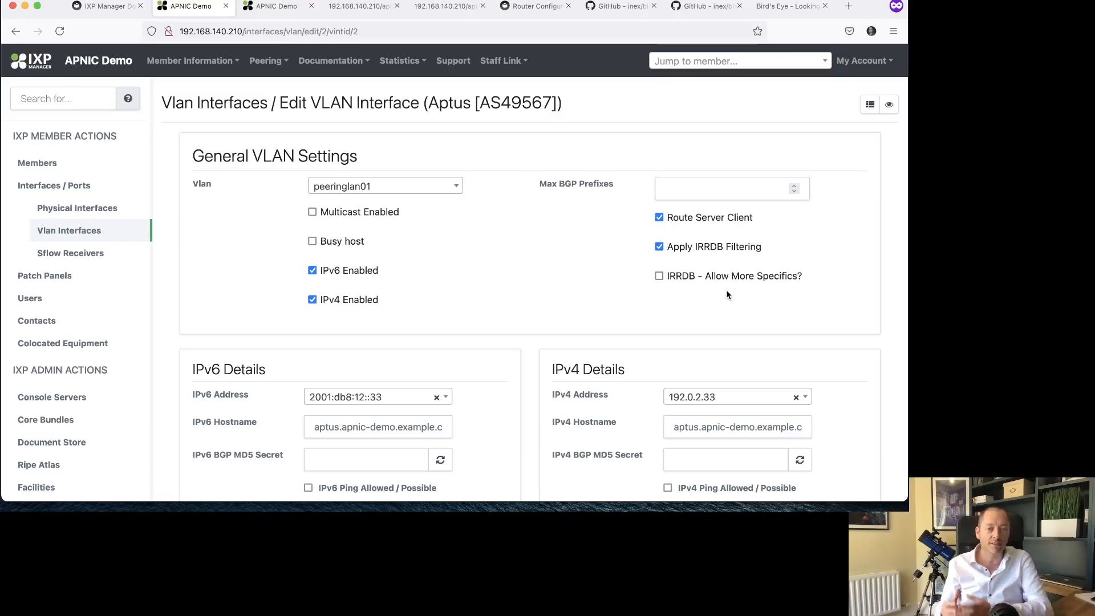
scroll("down", 3)
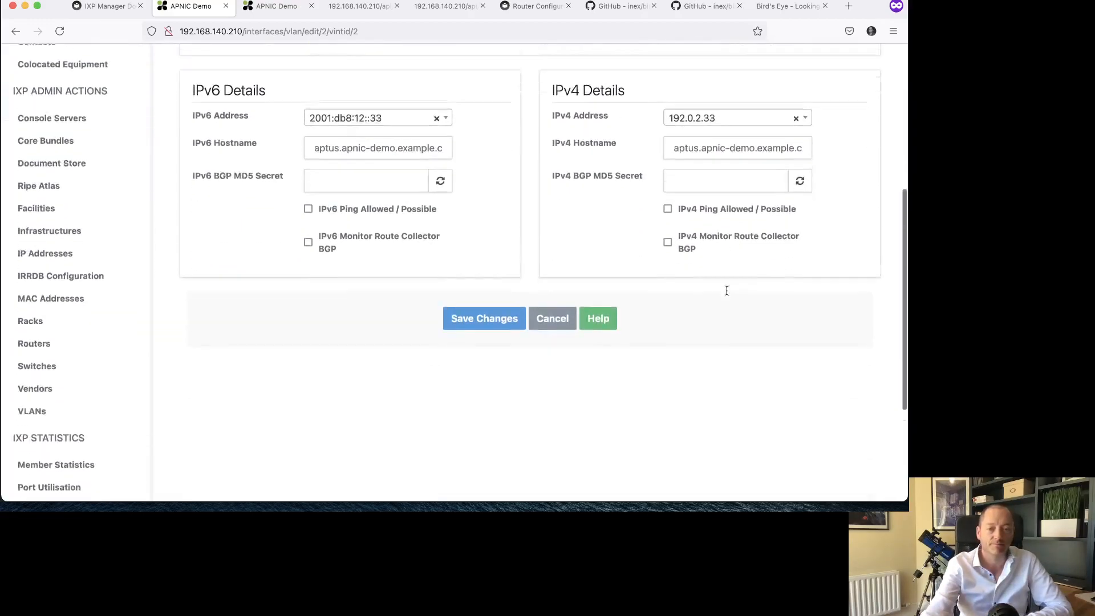
left_click(483, 318)
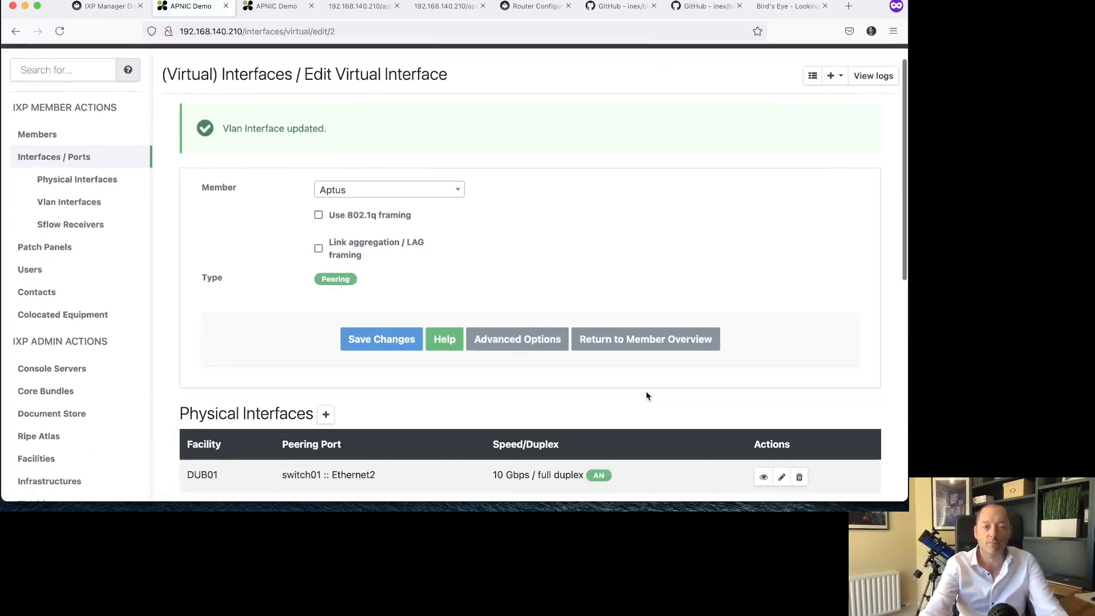
Step: Update Aptus's IPv4 prefixes from the IRRDB, recording seven prefixes
scroll("down", 3)
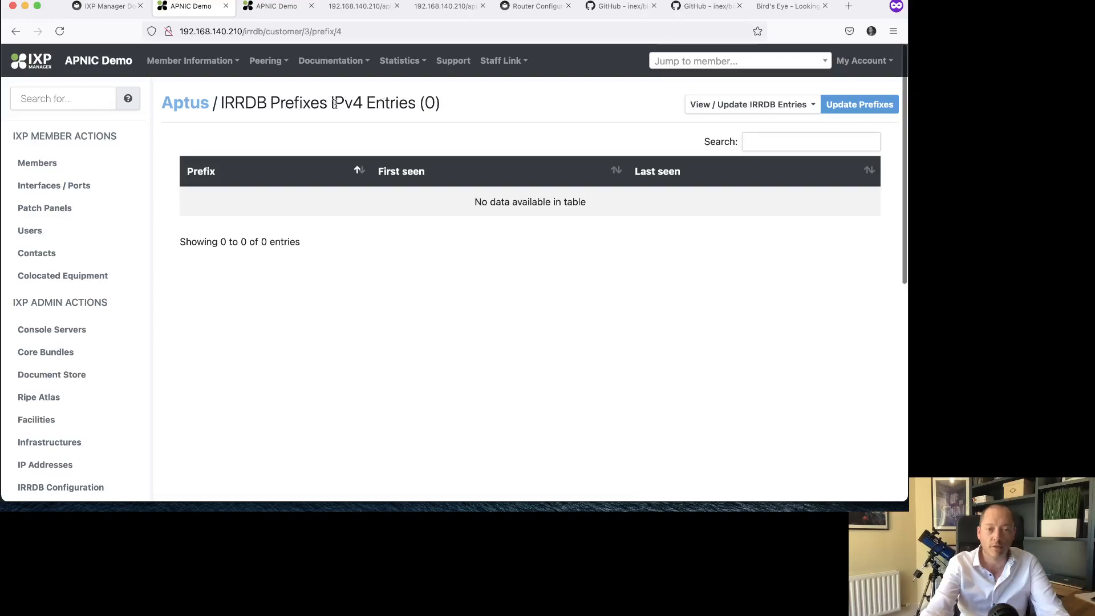
left_click(859, 104)
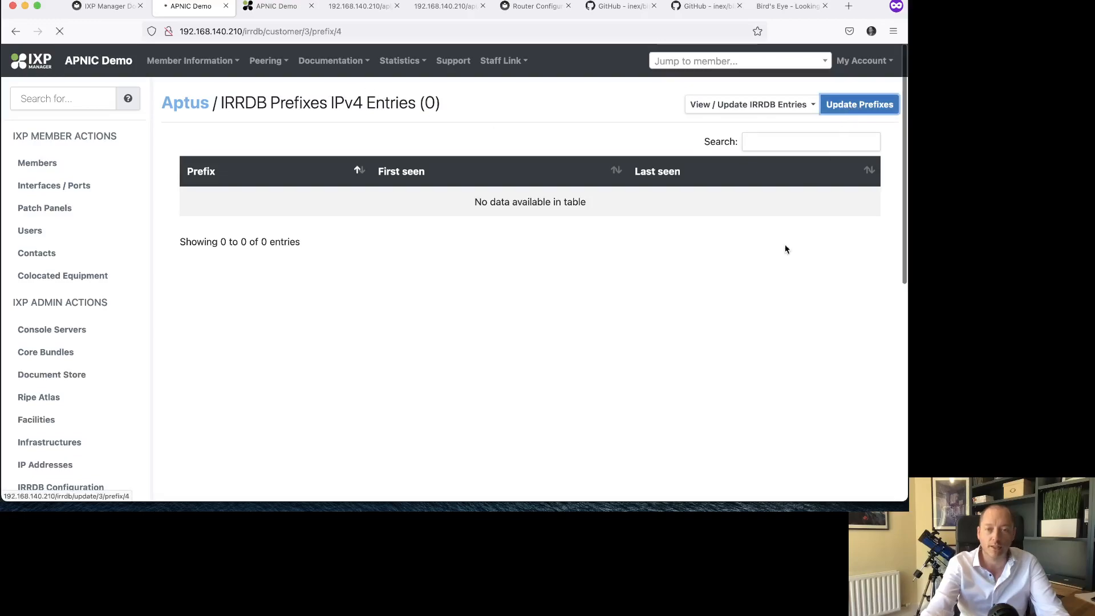
left_click(859, 104)
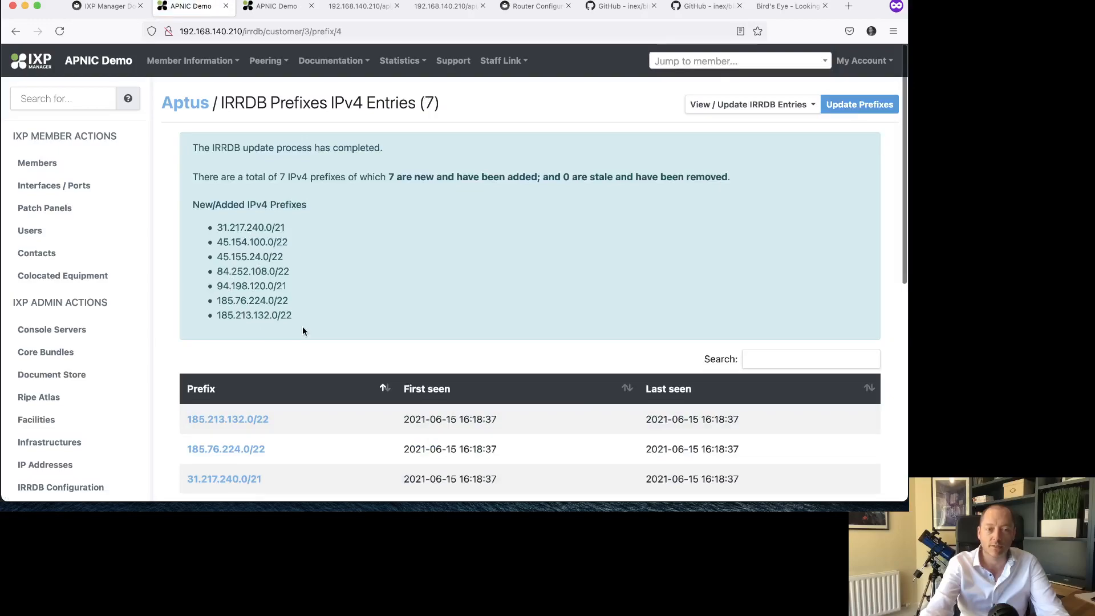
mouse_move(793, 167)
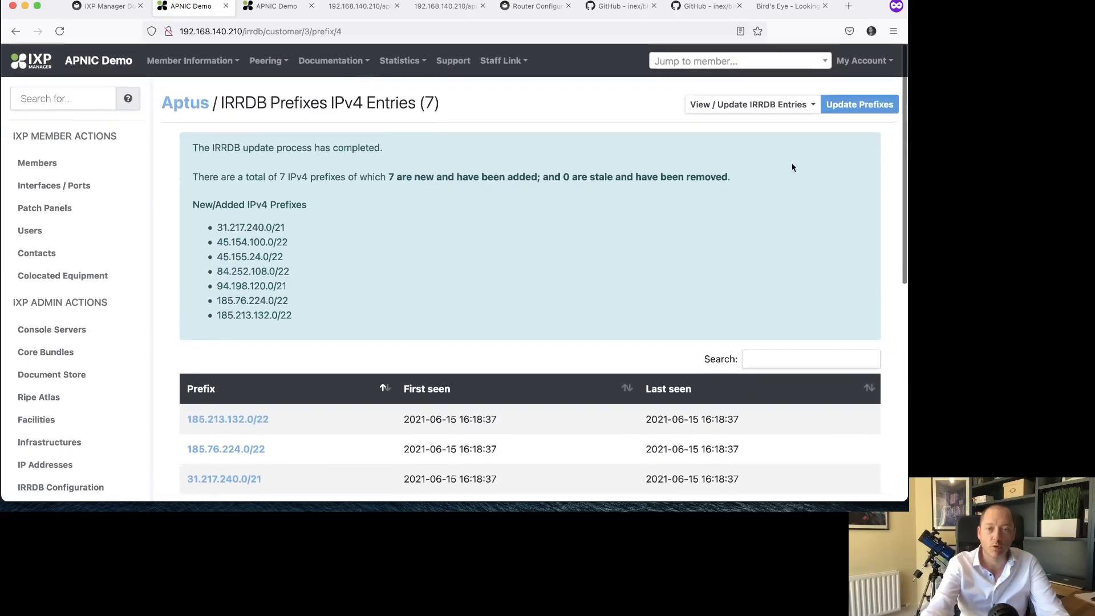
scroll("down", 3)
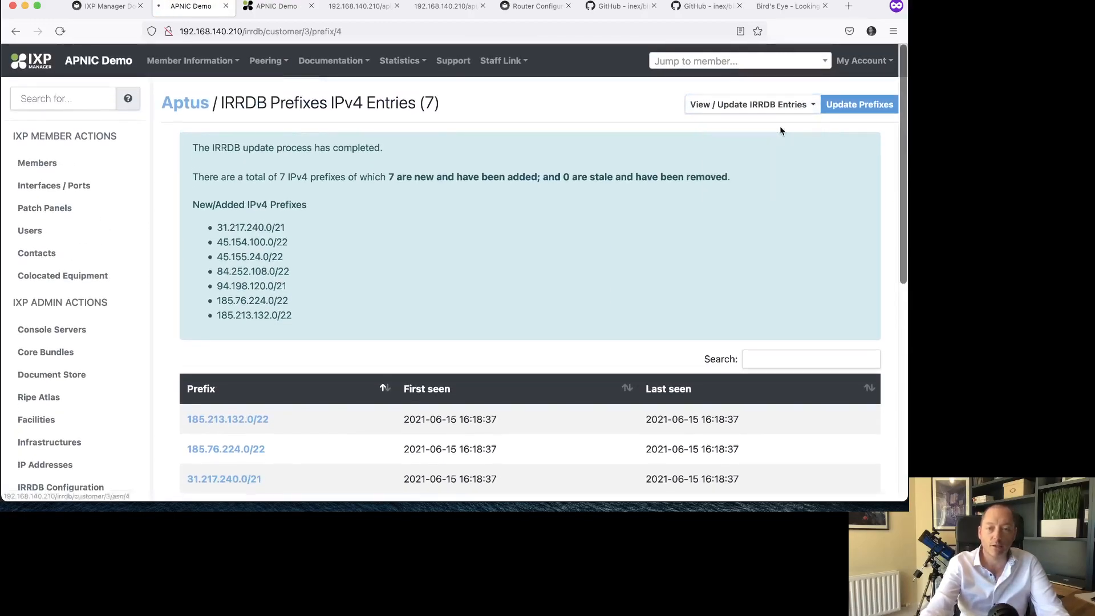
Step: Update Aptus's IRRDB ASNs, recording AS49567
left_click(750, 104)
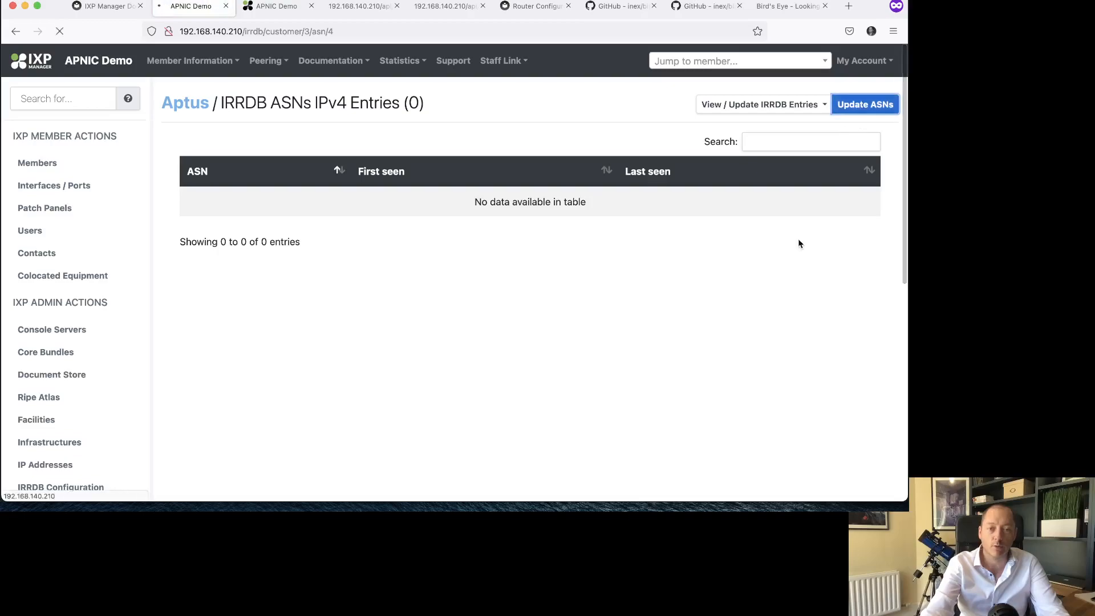
left_click(865, 104)
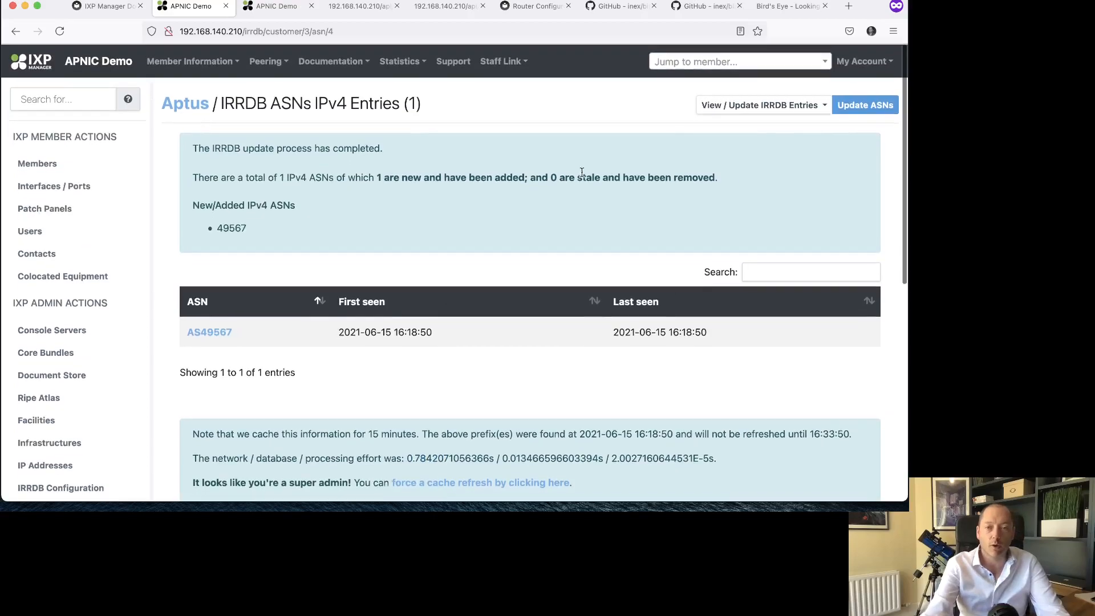
Step: Jump to the HEAnet member overview and edit its virtual interface
left_click(737, 61)
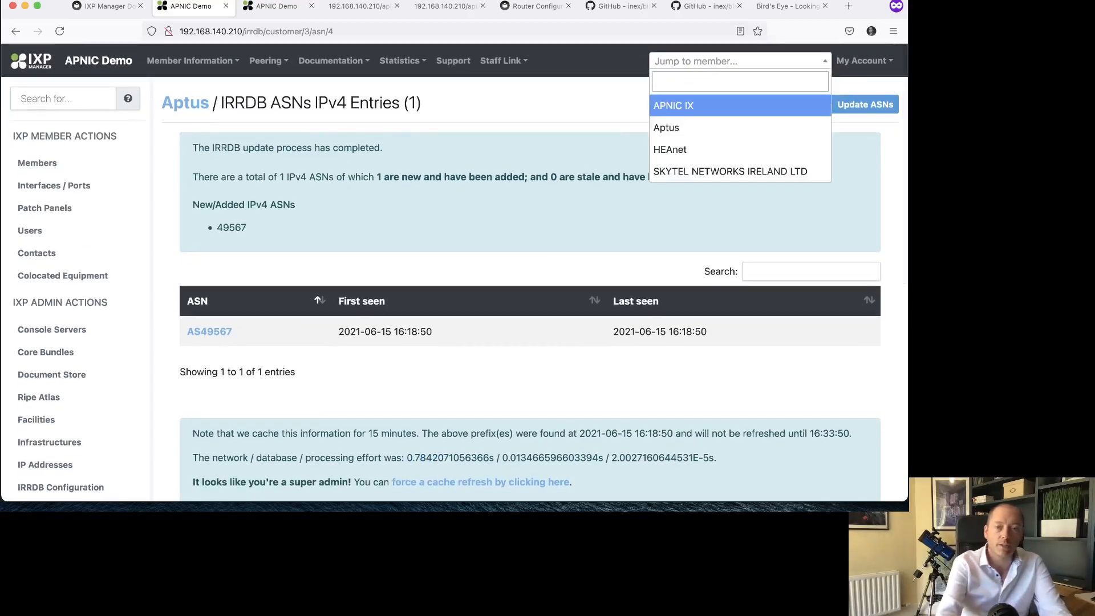
left_click(670, 149)
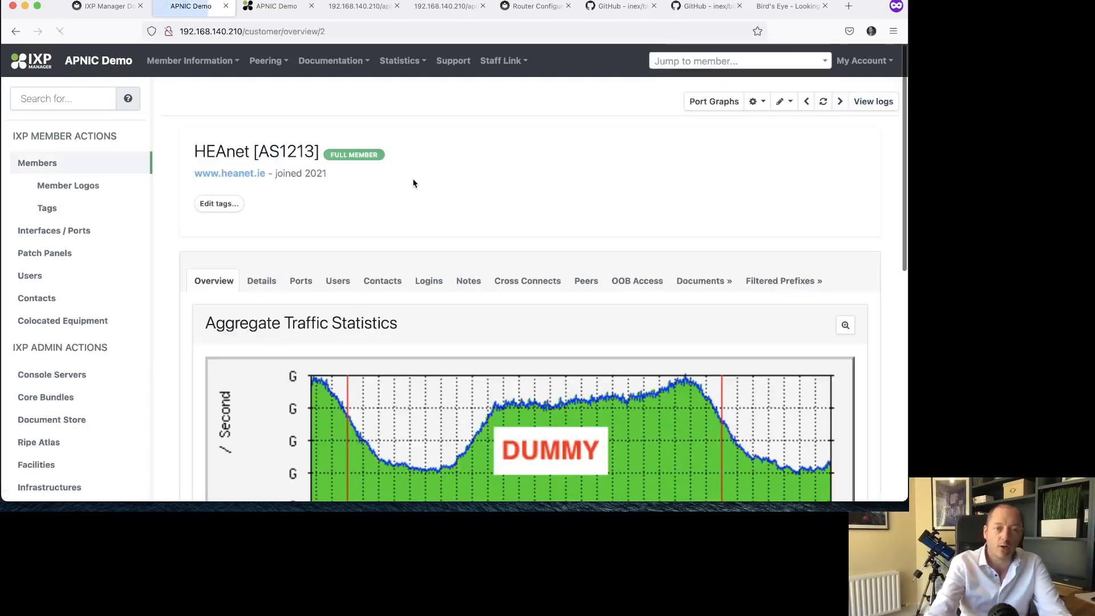
scroll("down", 3)
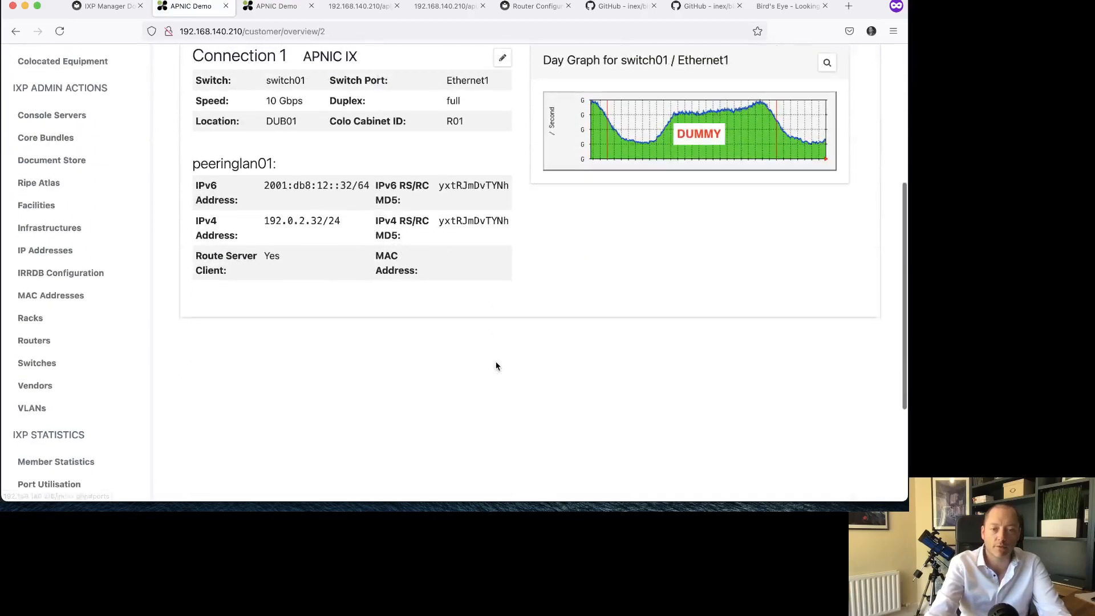
left_click(502, 57)
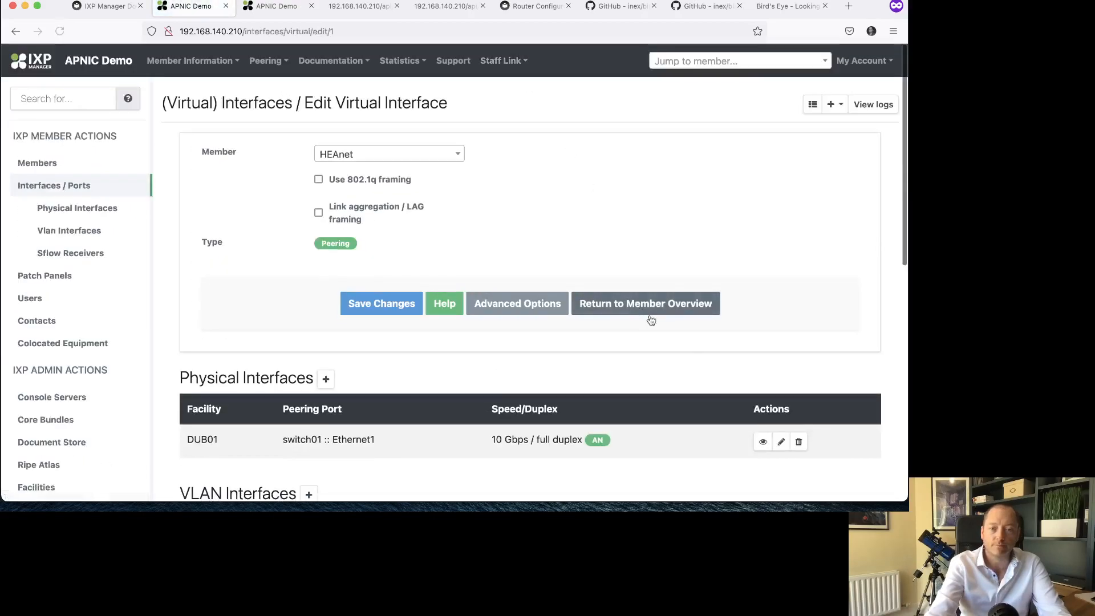
Step: Save HEAnet's peeringlan01 VLAN interface with IRRDB filtering enabled
scroll("down", 3)
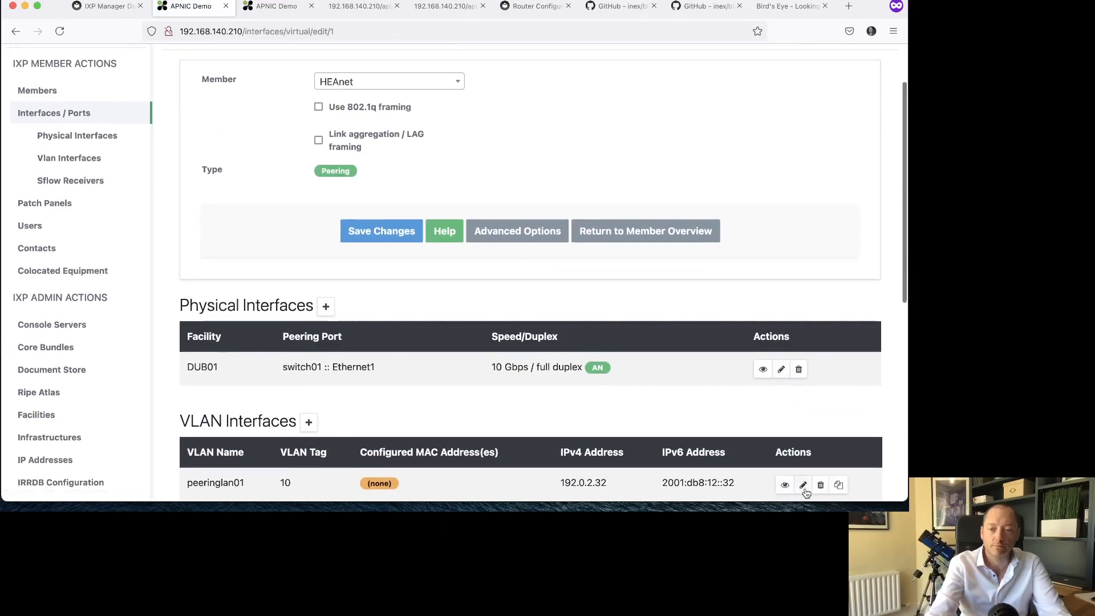
left_click(803, 485)
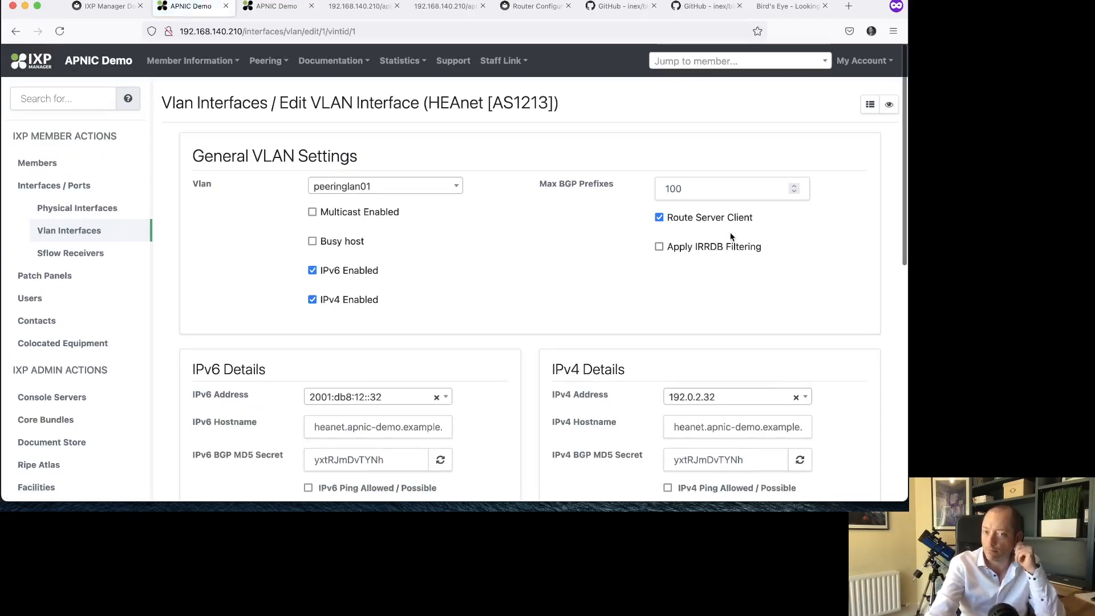
scroll("down", 3)
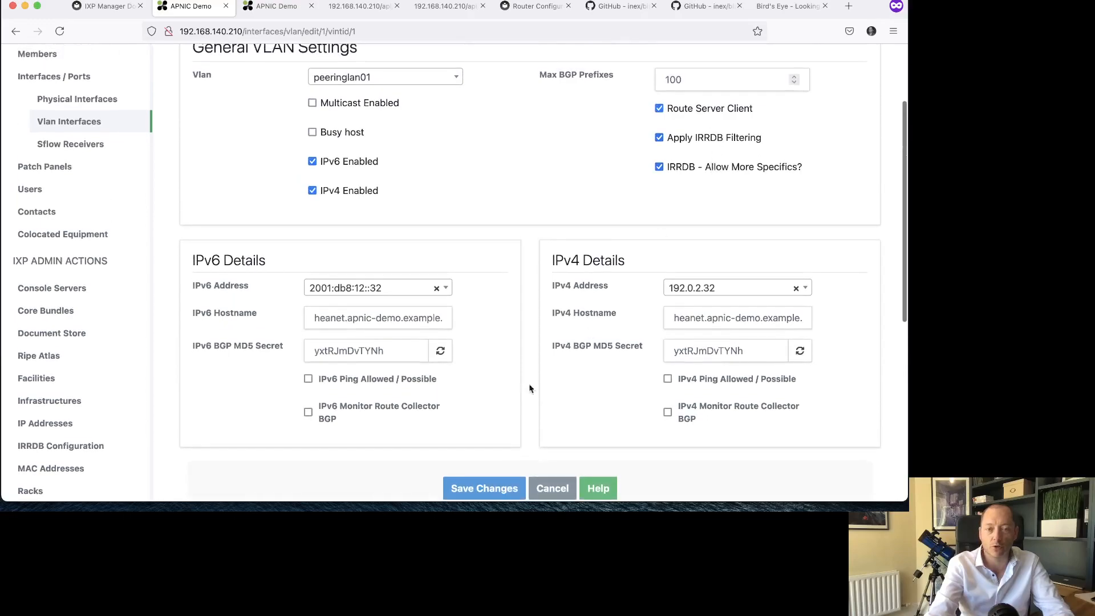
left_click(483, 487)
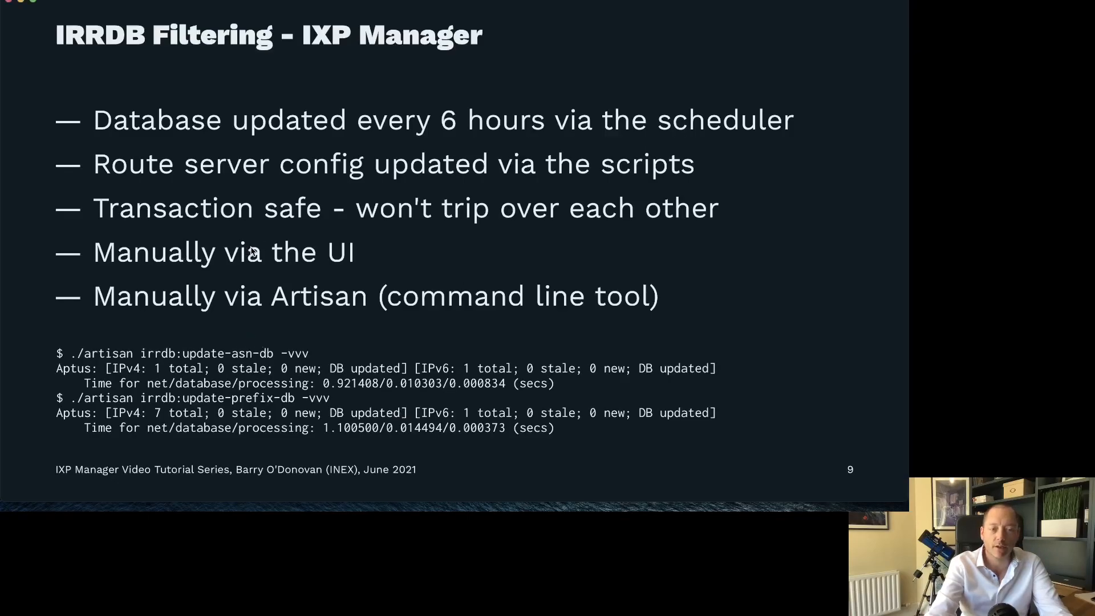
mouse_move(289, 333)
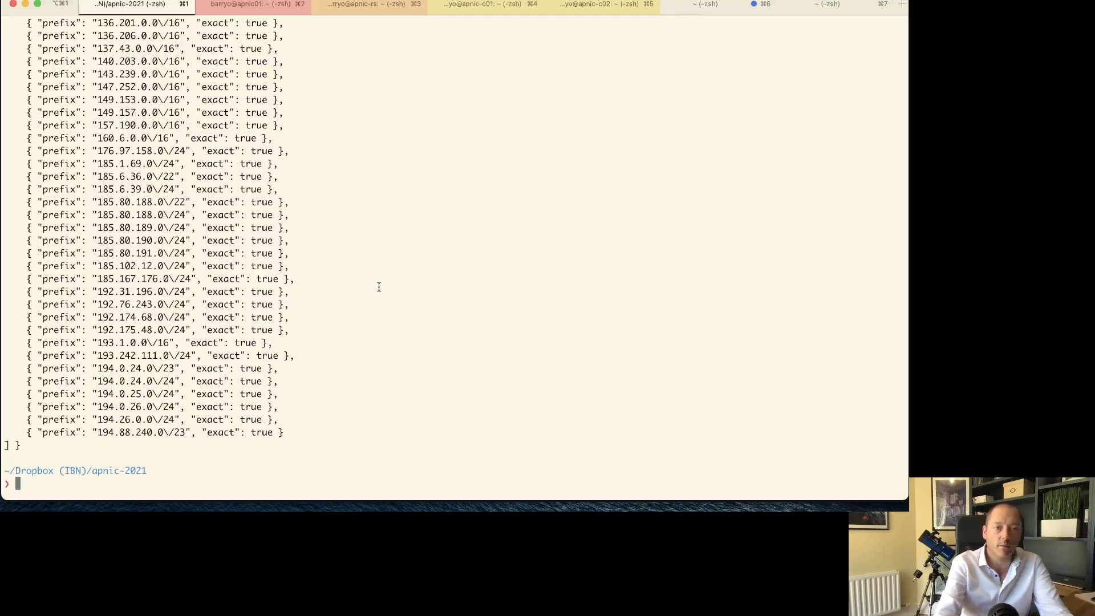
Step: From /srv/ixpmanager, run artisan irrdb:update-prefix-db to pull HEAnet's 50 IPv4 and 22 IPv6 prefixes
left_click(252, 4)
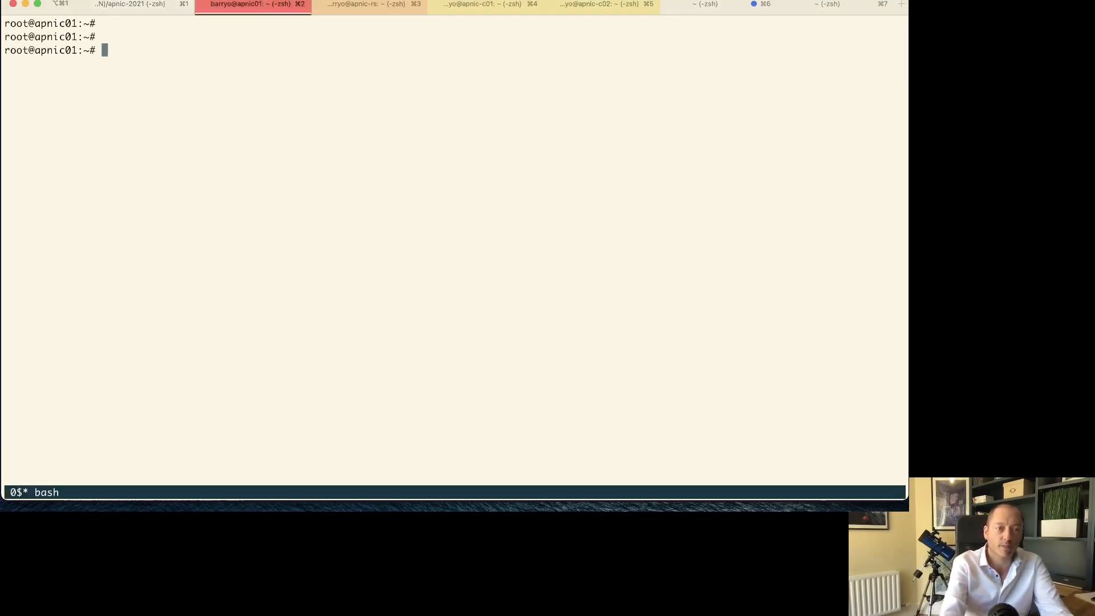
type("cd /srv/ixpmanager/")
type("./")
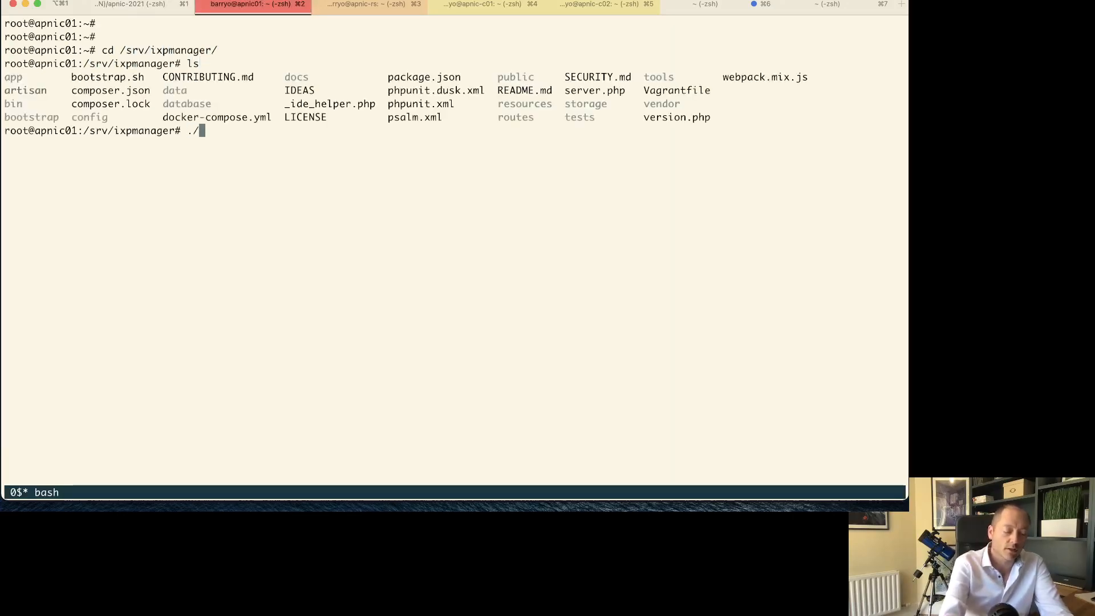
type("artisan")
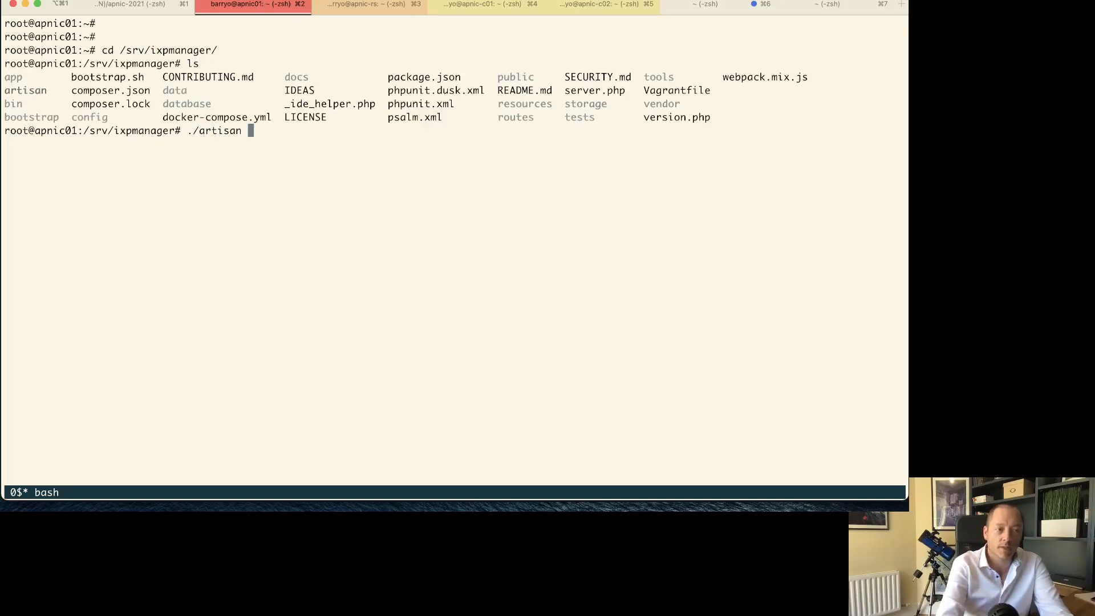
type("irrdb")
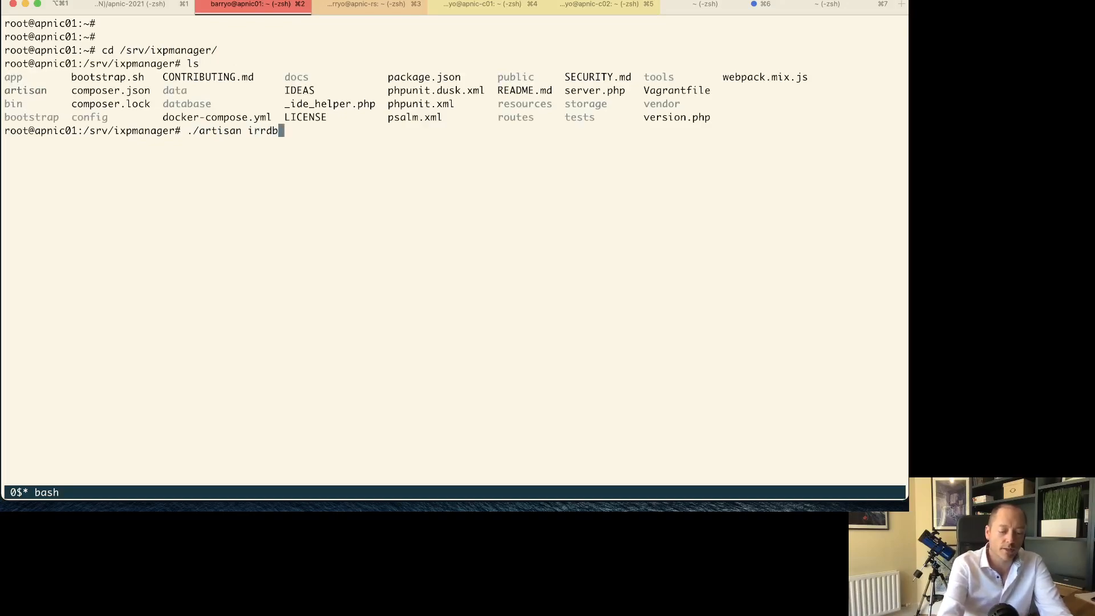
type(":update")
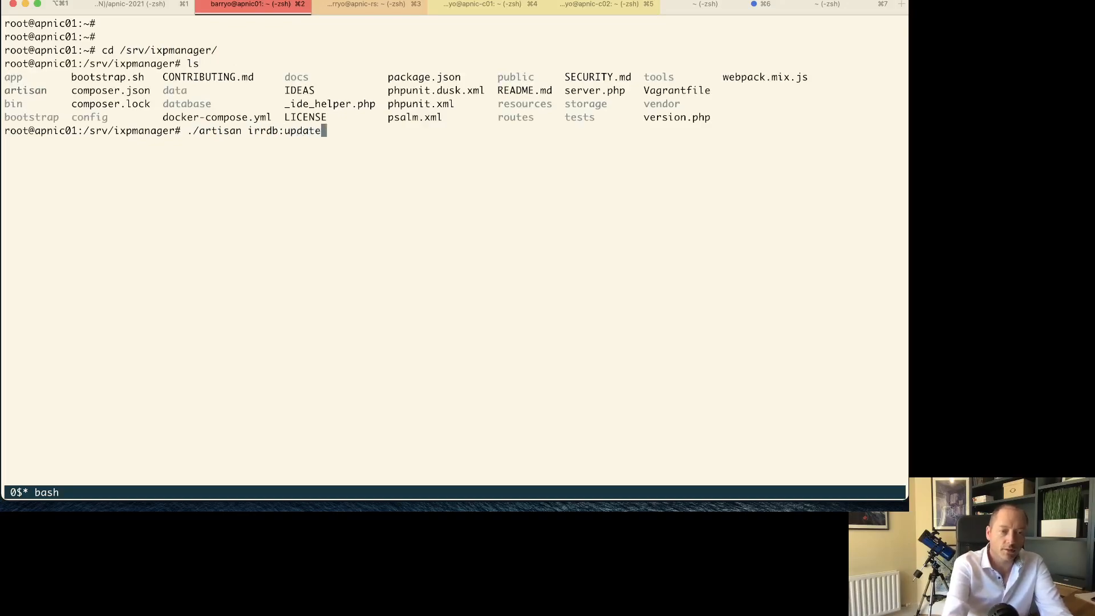
type("-prefix")
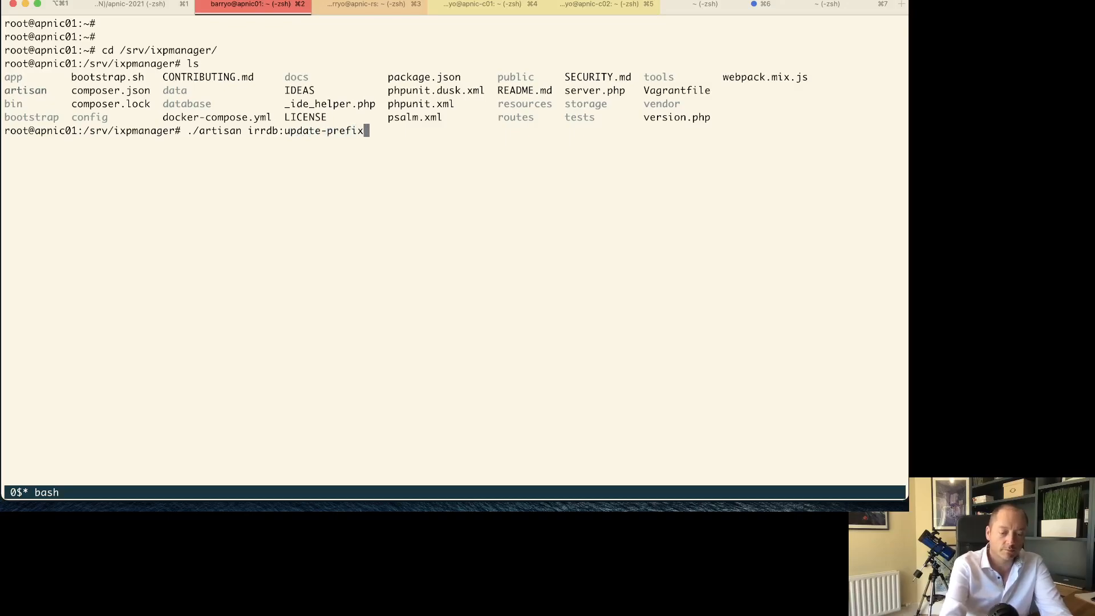
type("-d")
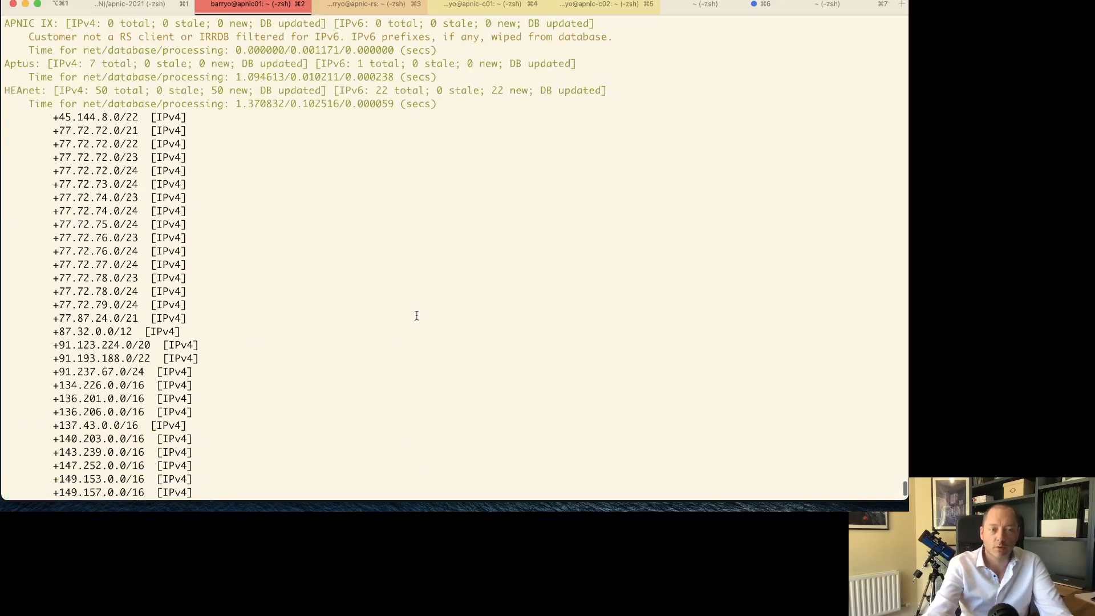
Step: Run artisan irrdb:update-asn-db, adding HEAnet's six origin ASNs to the database
scroll("down", 3)
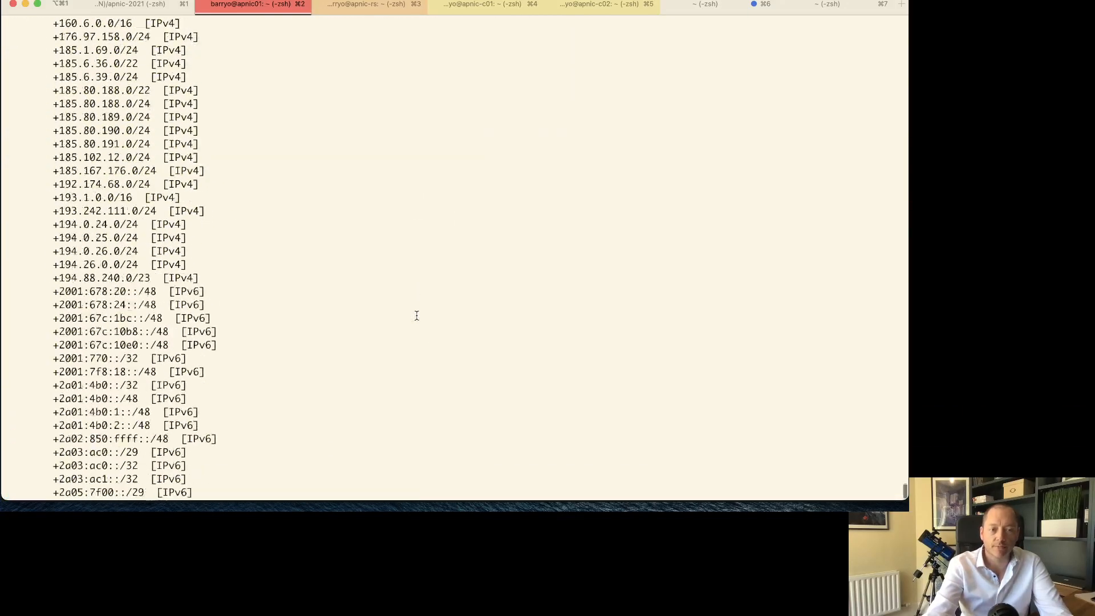
scroll("down", 3)
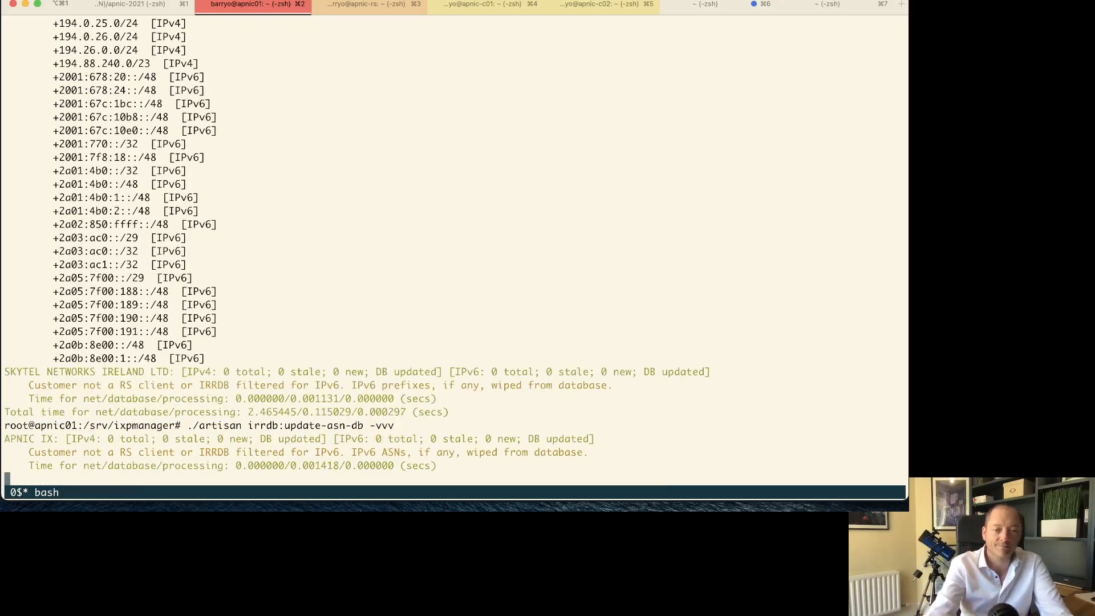
scroll("down", 3)
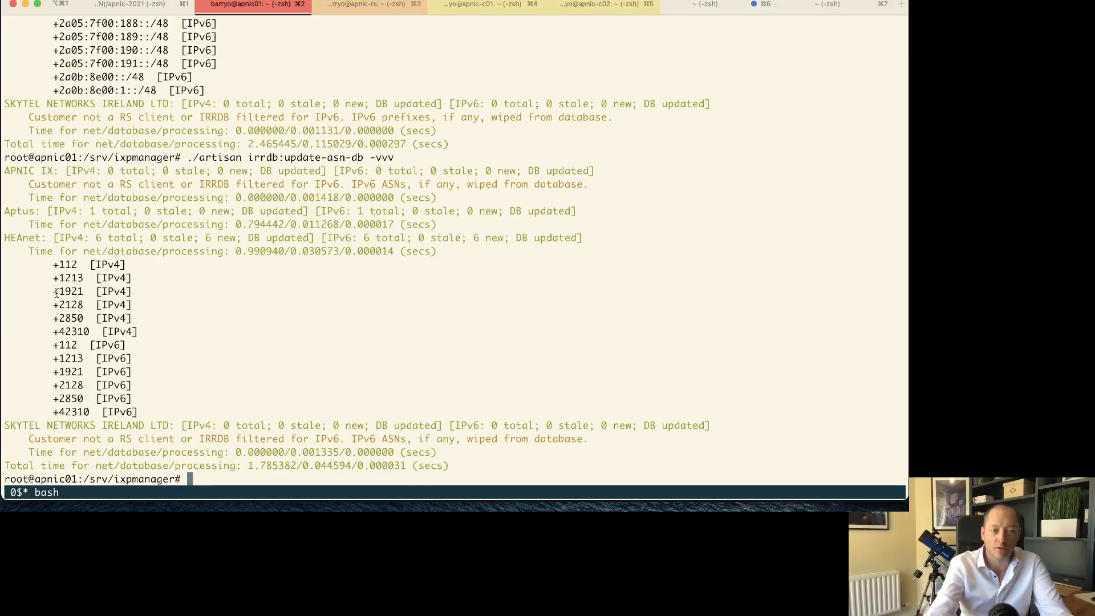
mouse_move(221, 385)
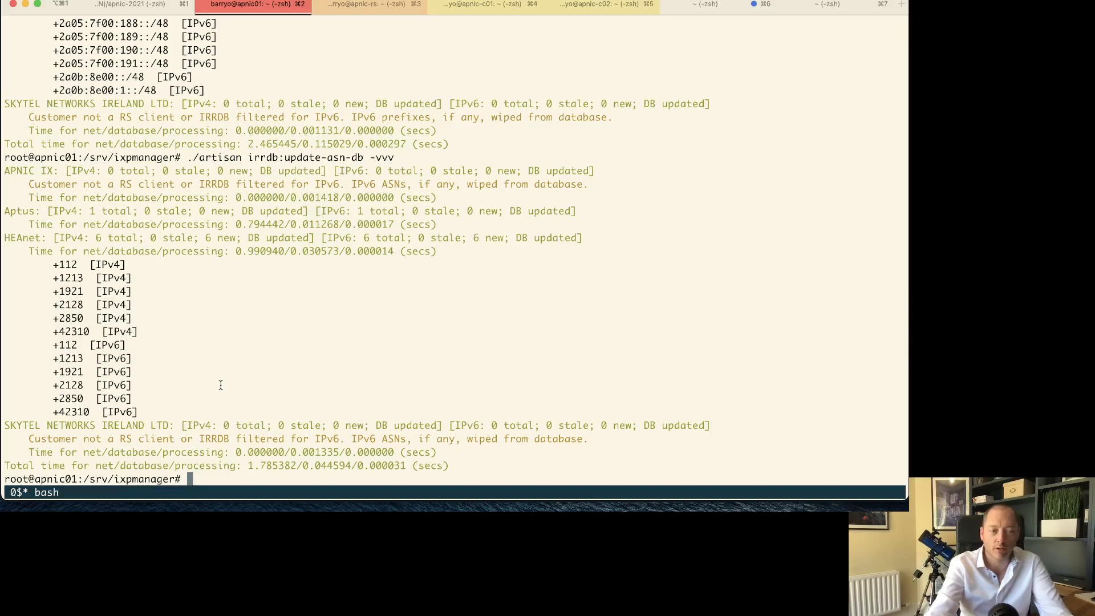
key("Return")
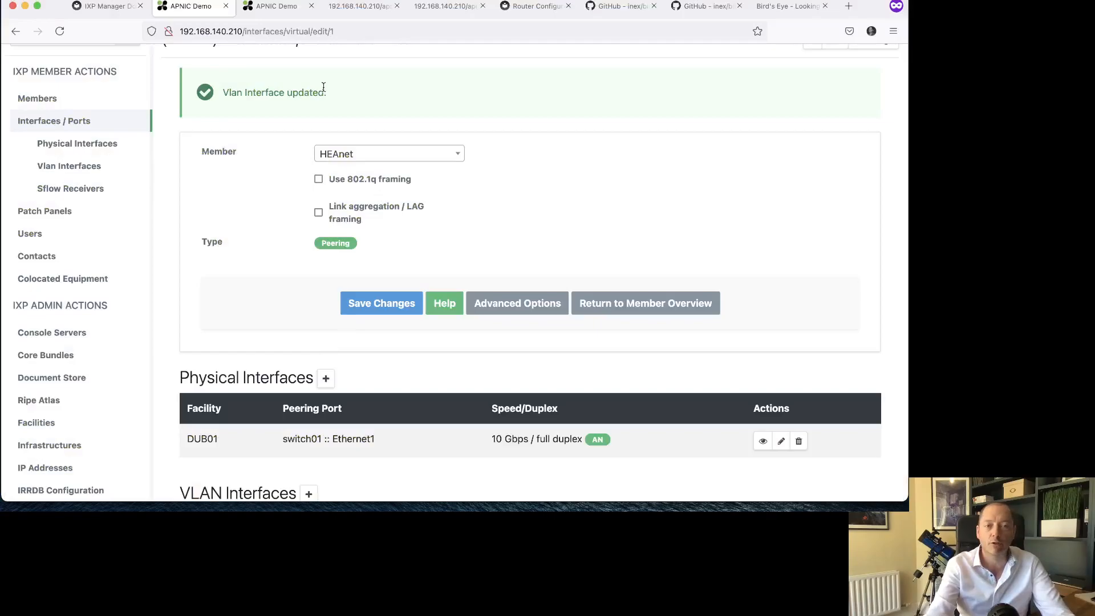
Step: Reload the rs1-ipv6 route server config and locate HEAnet's AS1213 import filter
left_click(364, 5)
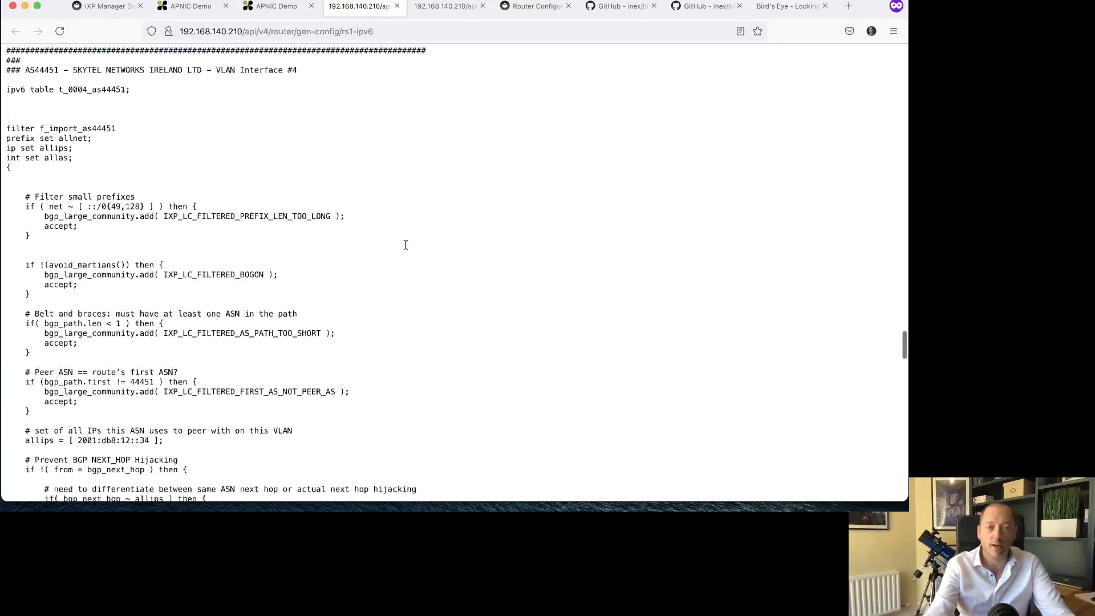
scroll("down", 3)
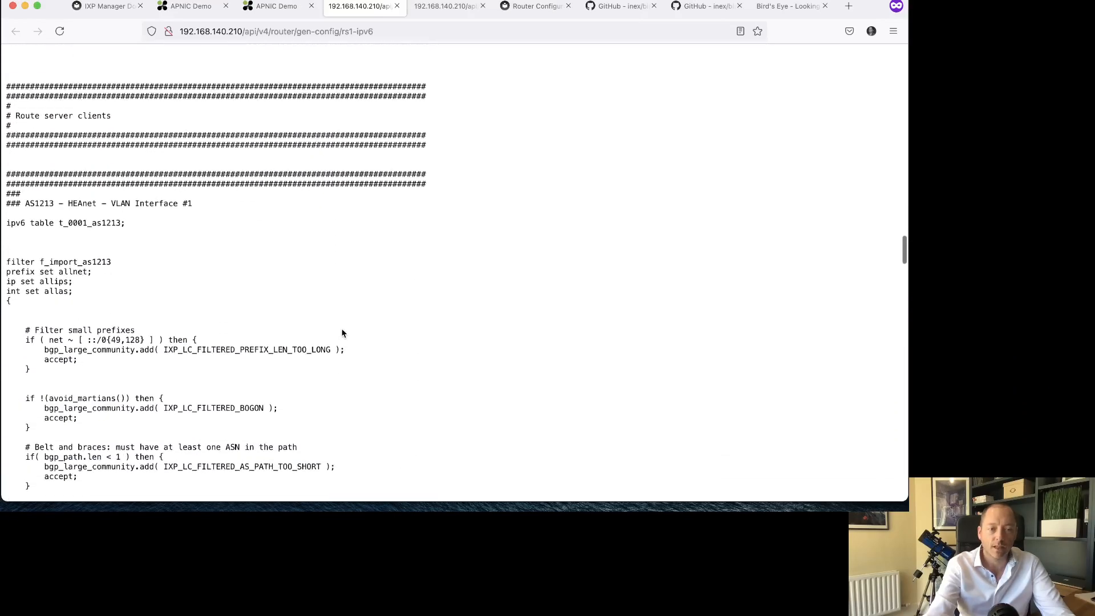
scroll("down", 3)
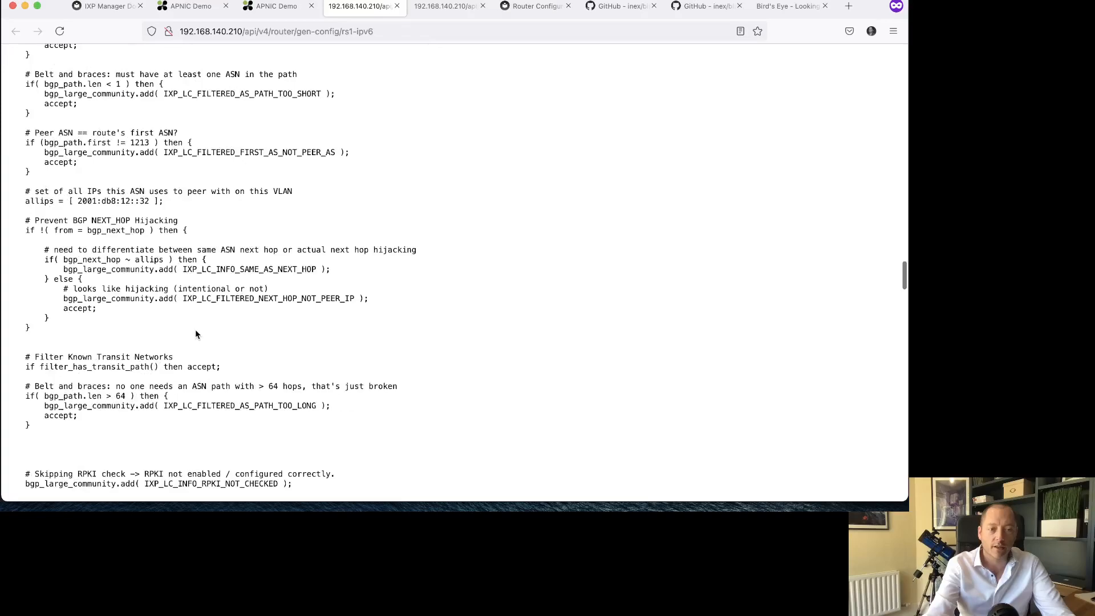
scroll("down", 3)
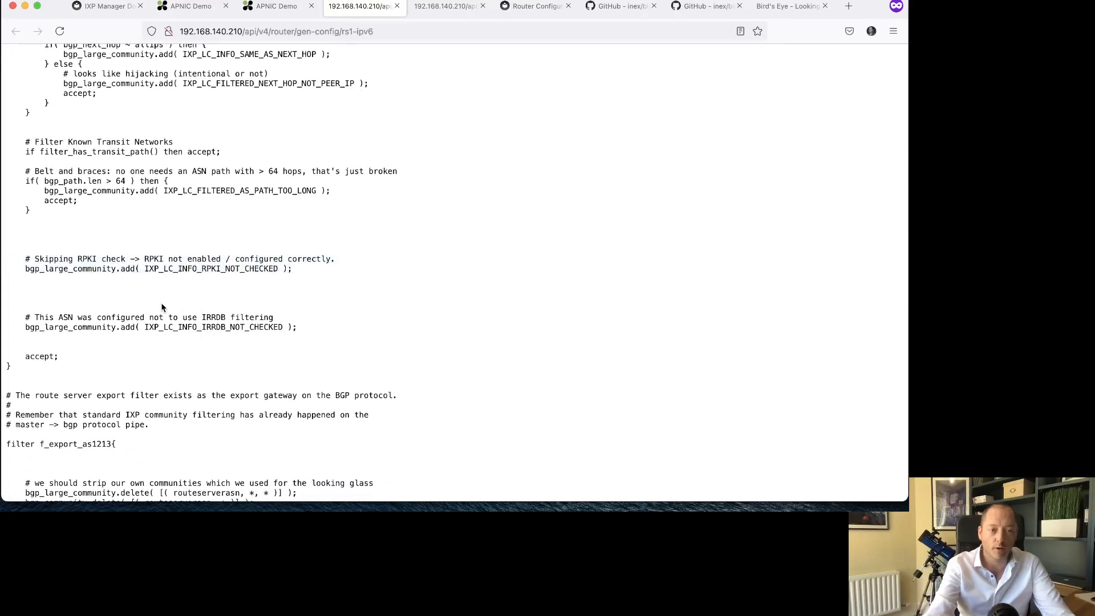
scroll("down", 3)
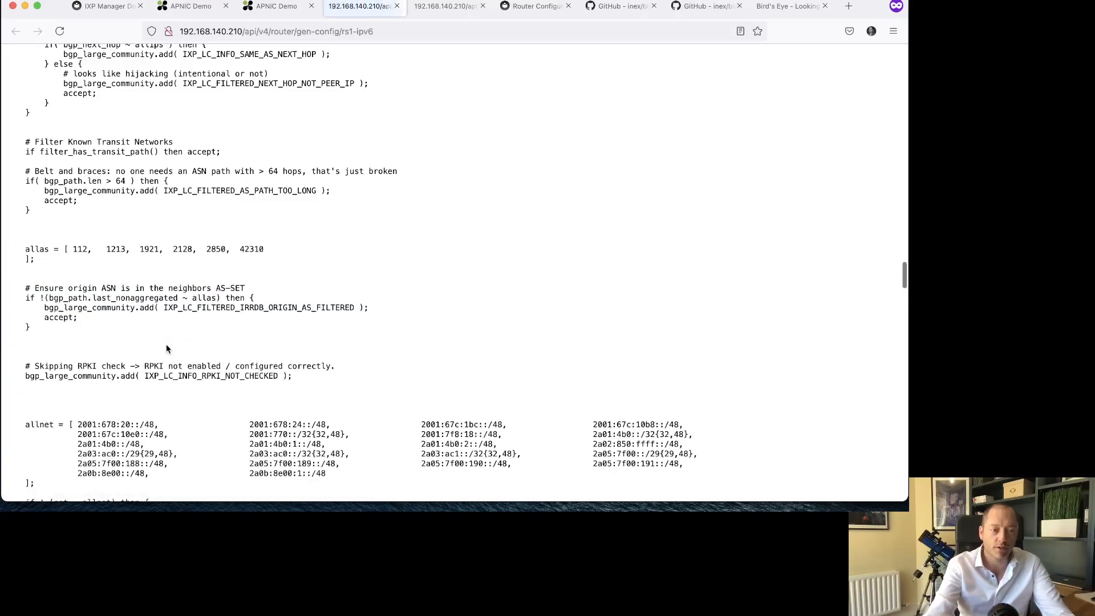
Step: Review the AS1213 filter's IRRDB origin-ASN (allas) and IPv6 prefix (allnet) lists
scroll("down", 3)
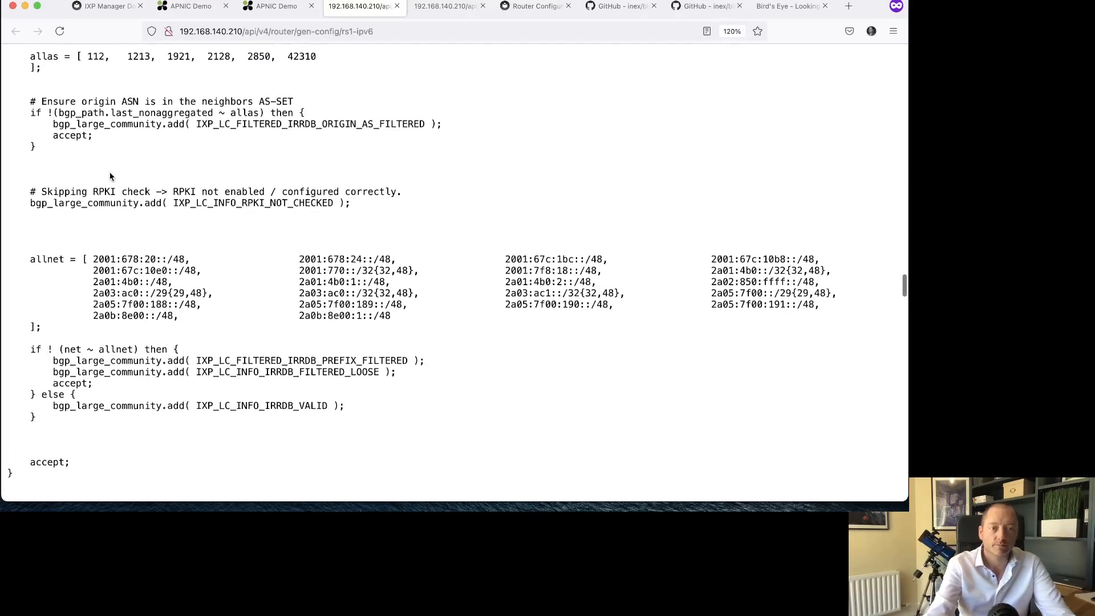
scroll("up", 3)
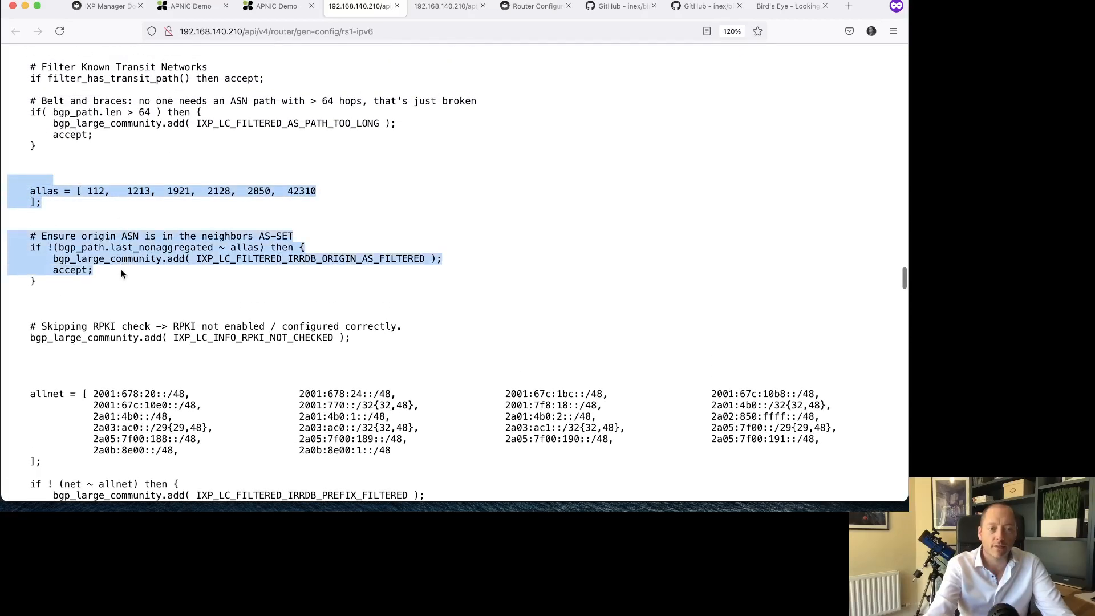
scroll("down", 3)
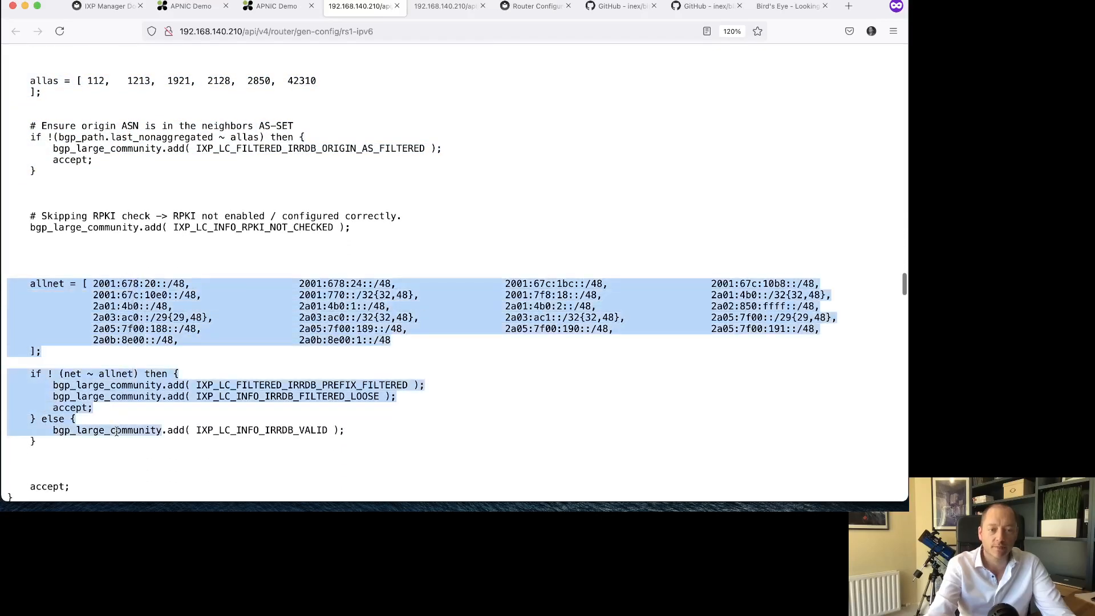
scroll("down", 3)
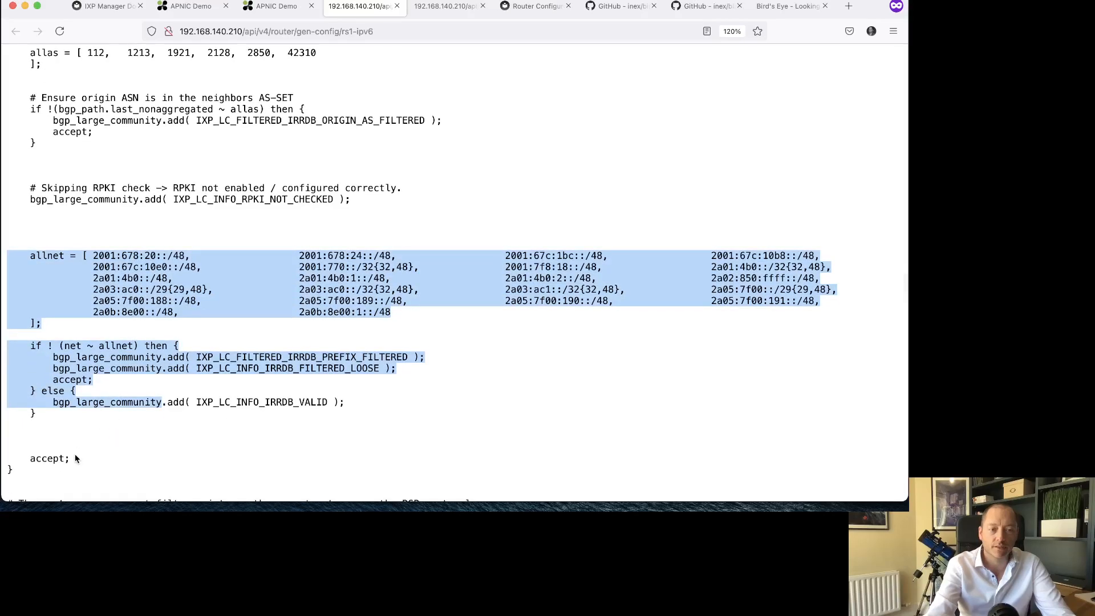
mouse_move(227, 401)
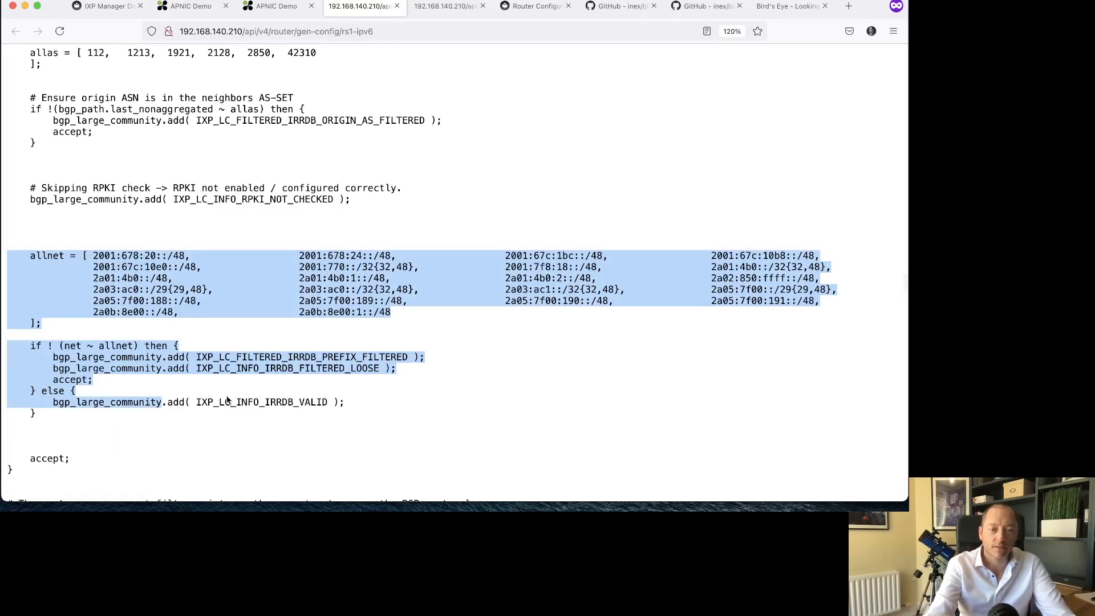
Step: Scroll past the export filter to f_export_as49567 with its origin-AS check and strict allnet 2a03:7100::/29
left_click(109, 385)
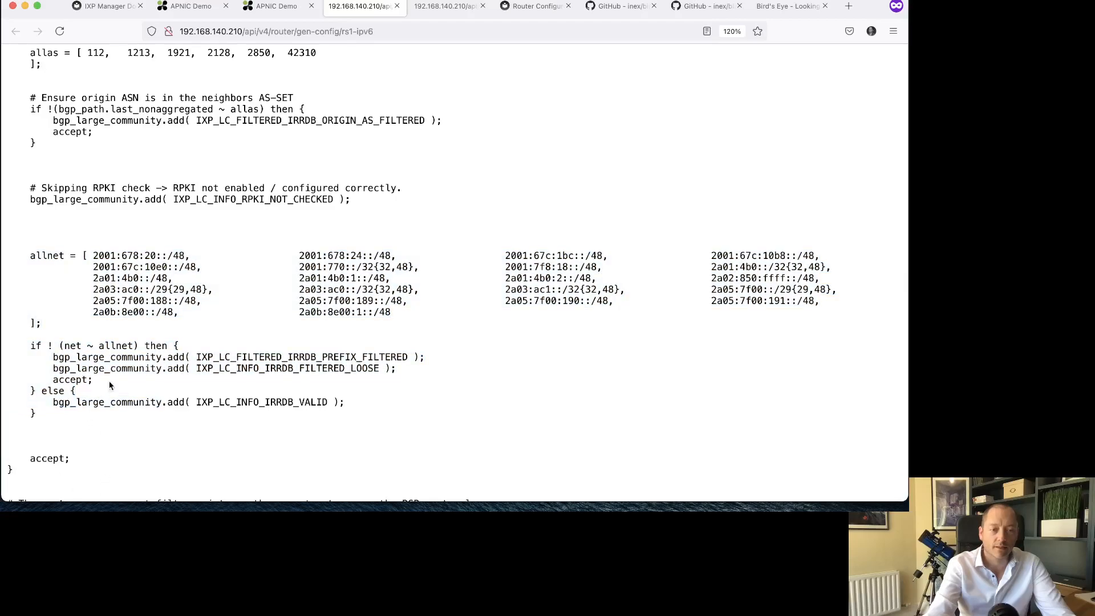
mouse_move(513, 287)
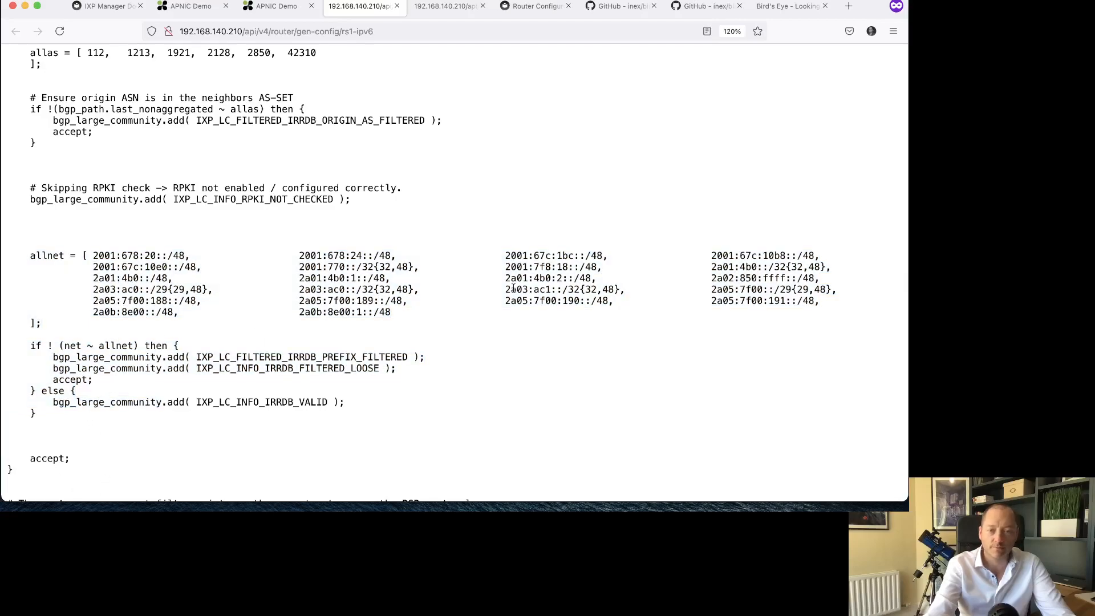
mouse_move(456, 302)
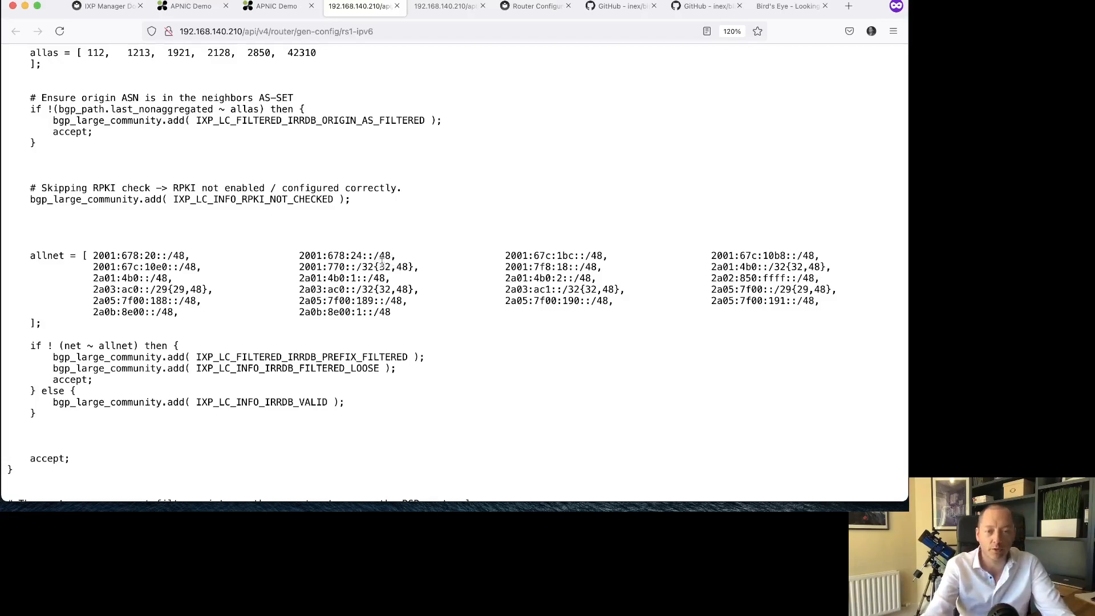
double_click(393, 267)
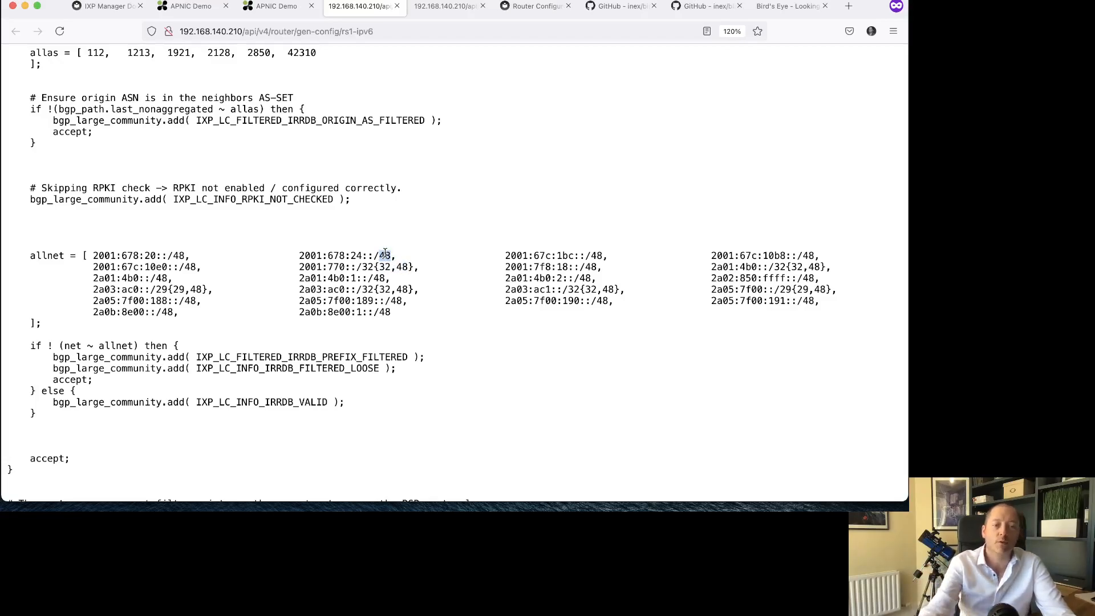
scroll("down", 3)
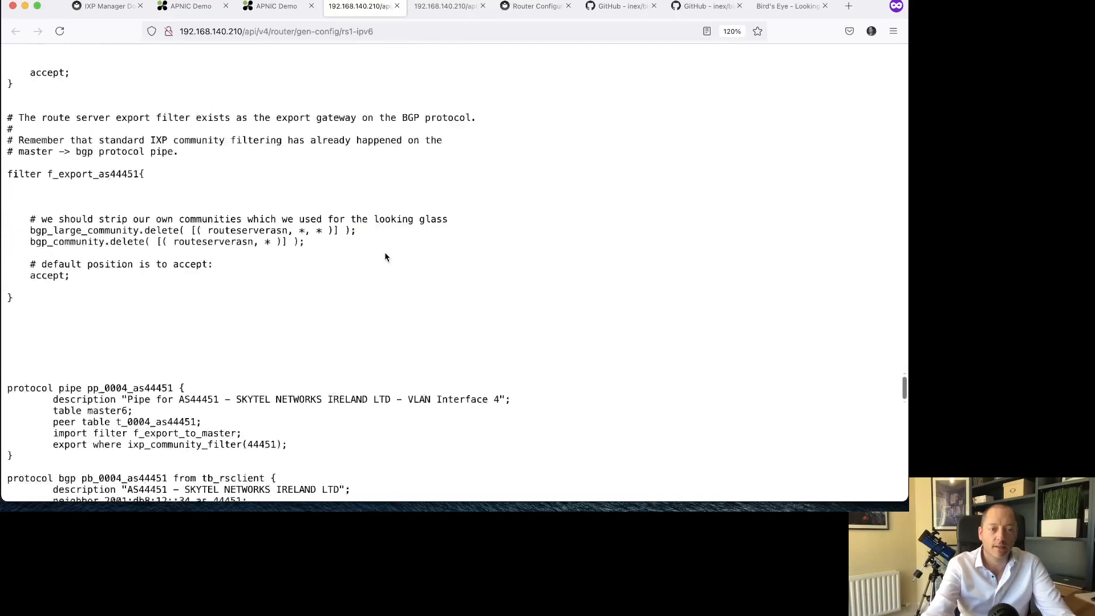
scroll("up", 3)
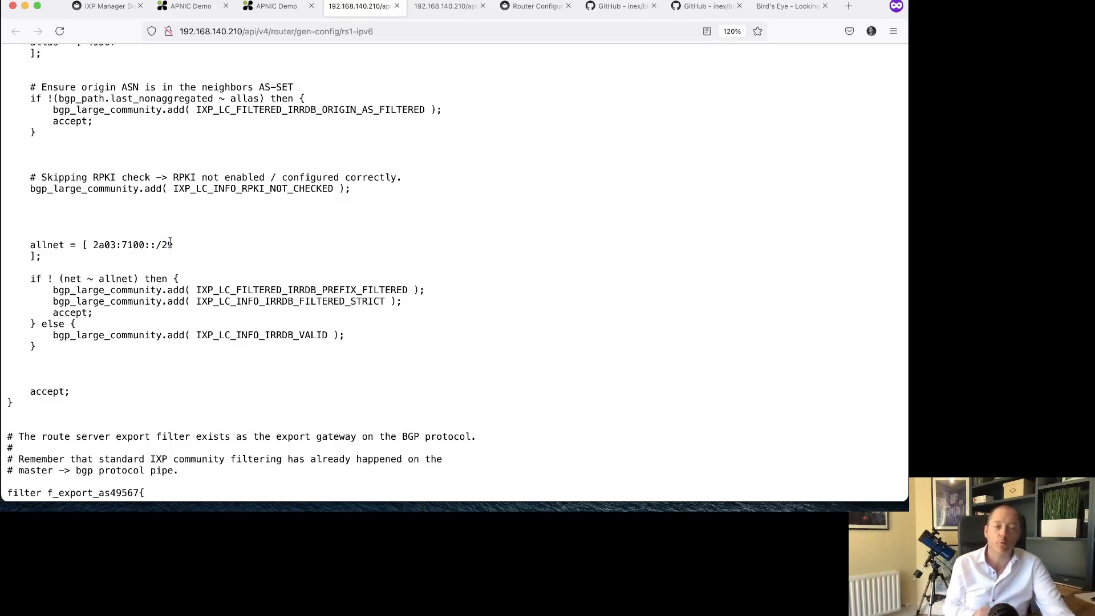
scroll("up", 3)
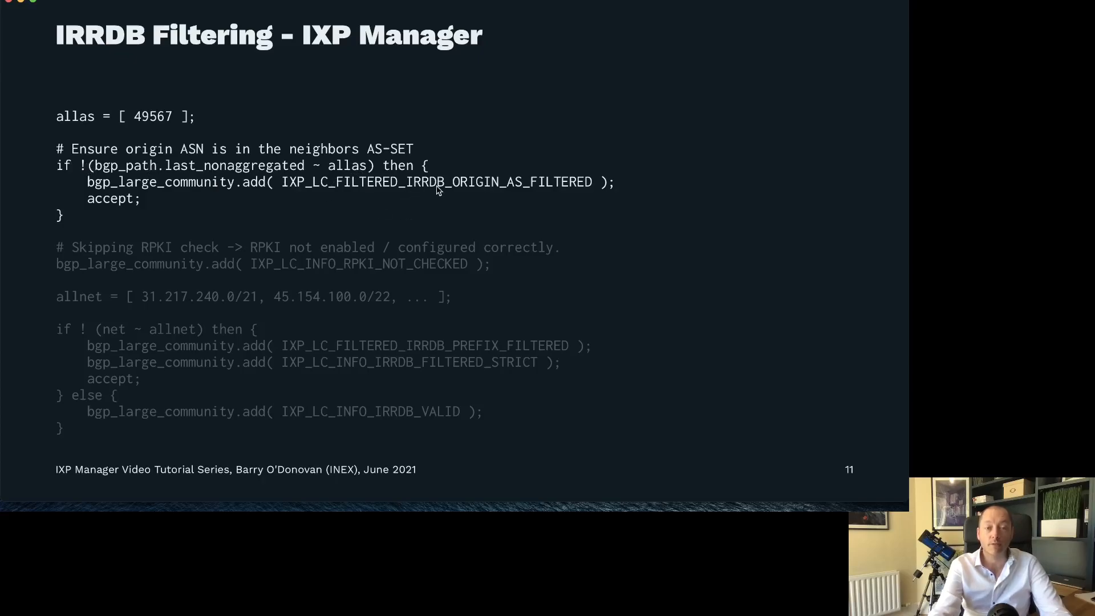
mouse_move(510, 191)
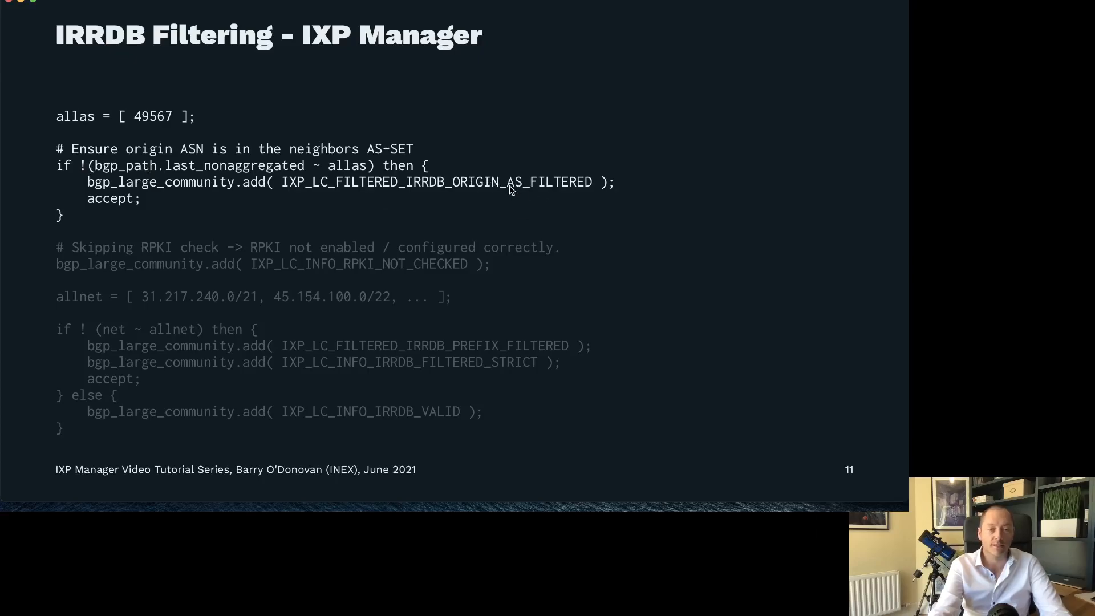
mouse_move(510, 193)
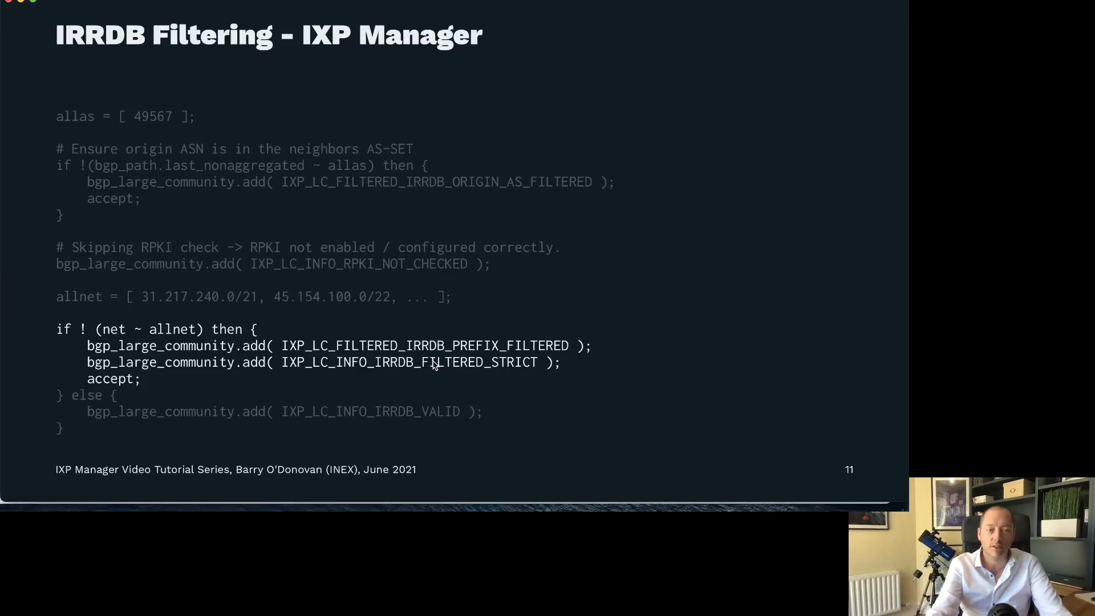
mouse_move(479, 364)
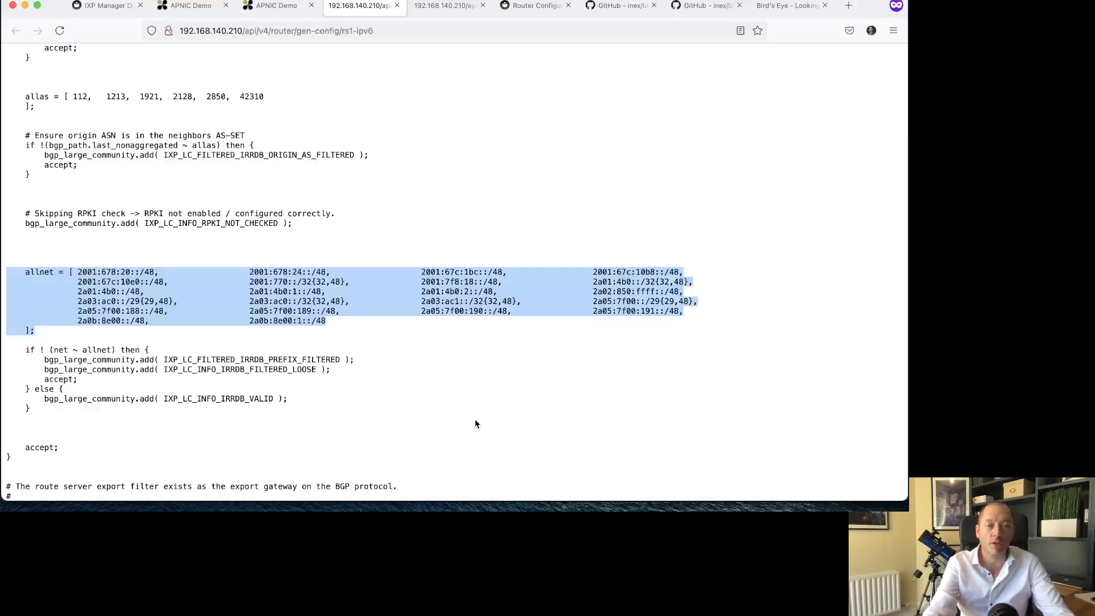
Step: Return to HEAnet's member overview and review its IRRDB source and AS-HEANET IPv4 AS-SET
left_click(274, 5)
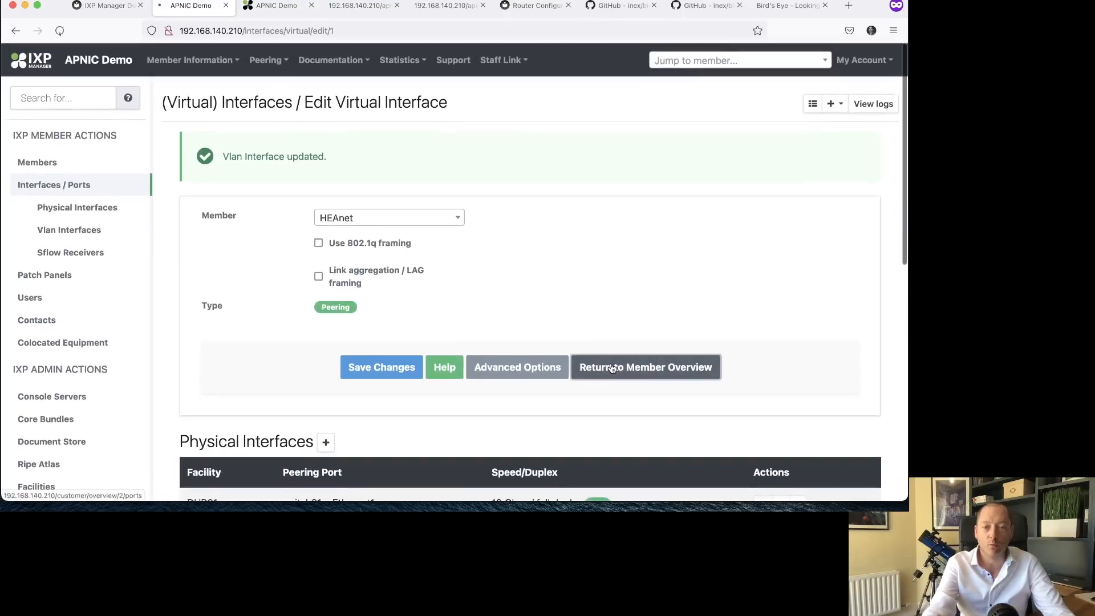
left_click(646, 367)
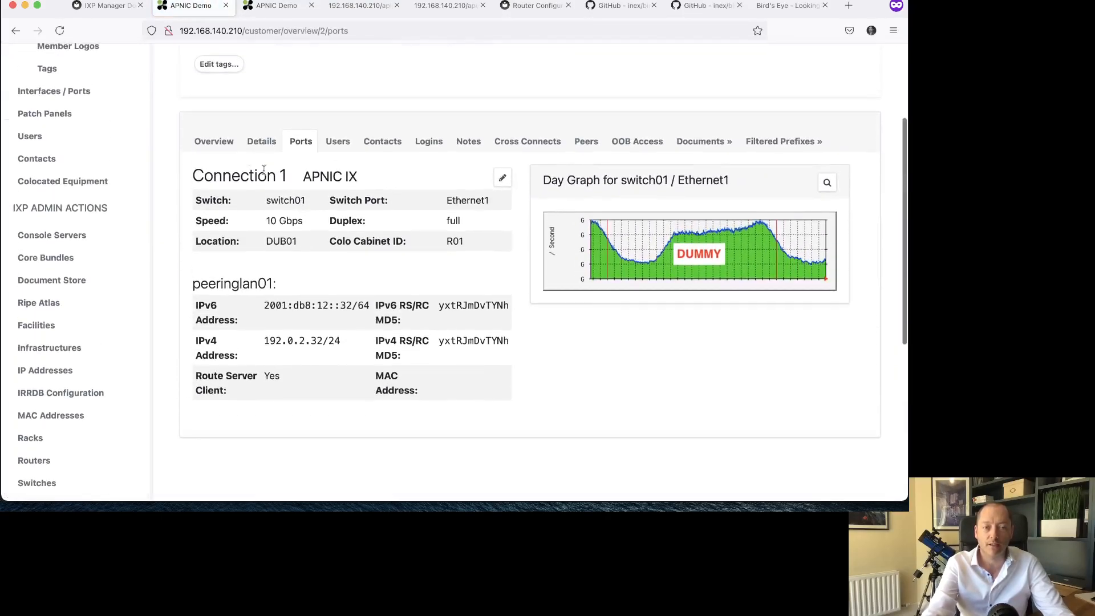
scroll("down", 3)
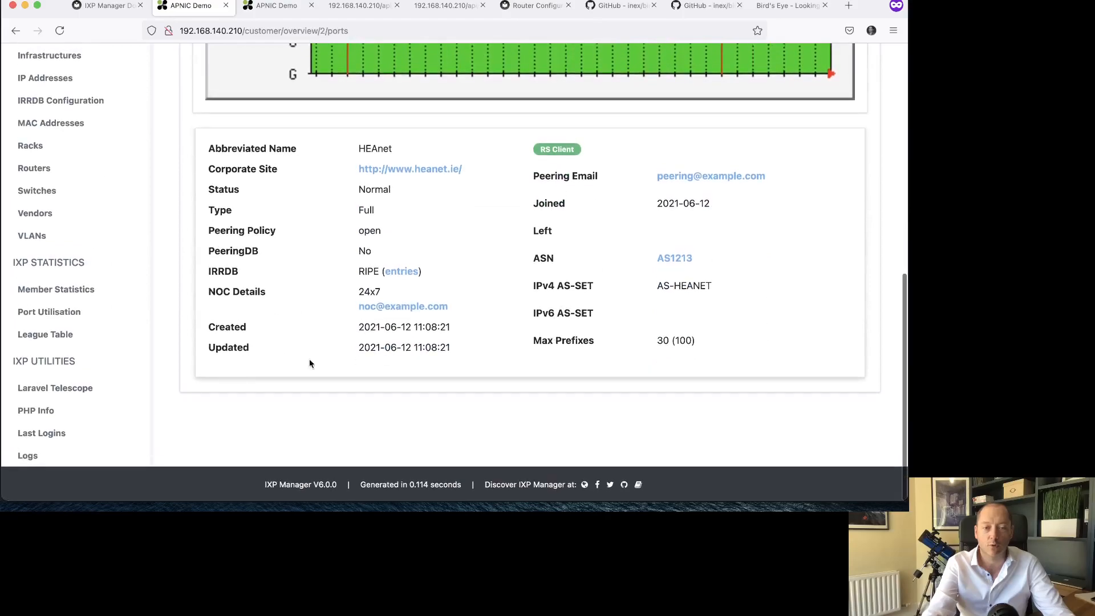
mouse_move(543, 286)
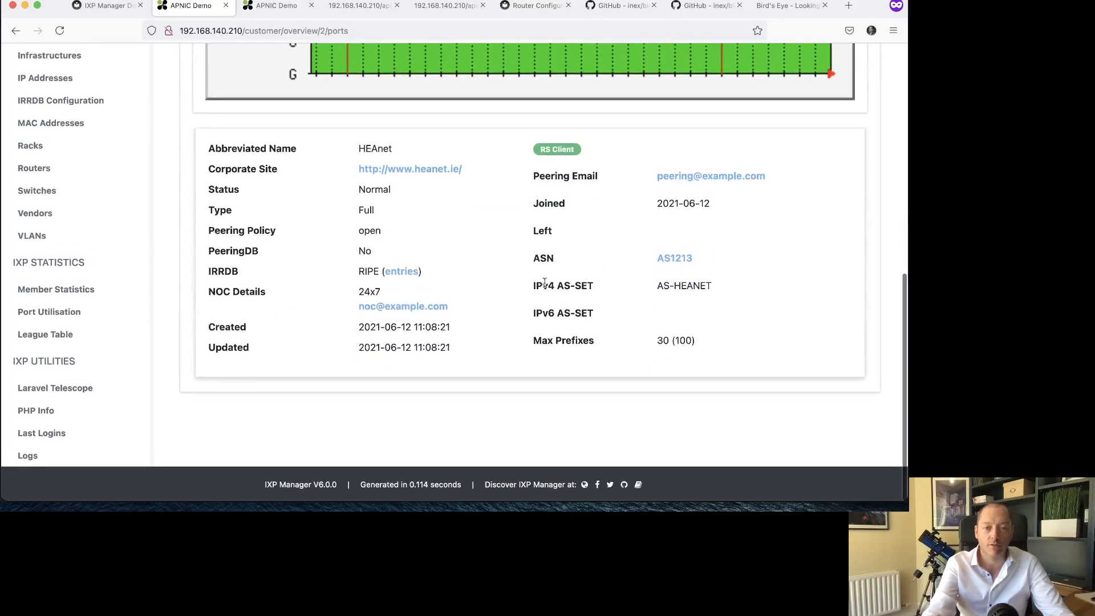
double_click(223, 271)
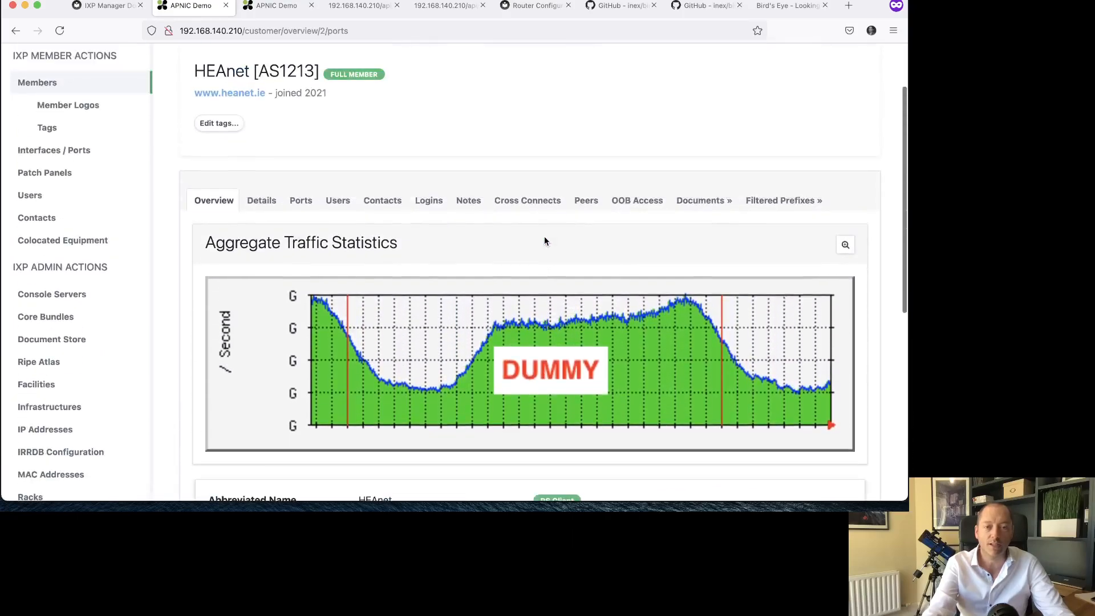
mouse_move(457, 354)
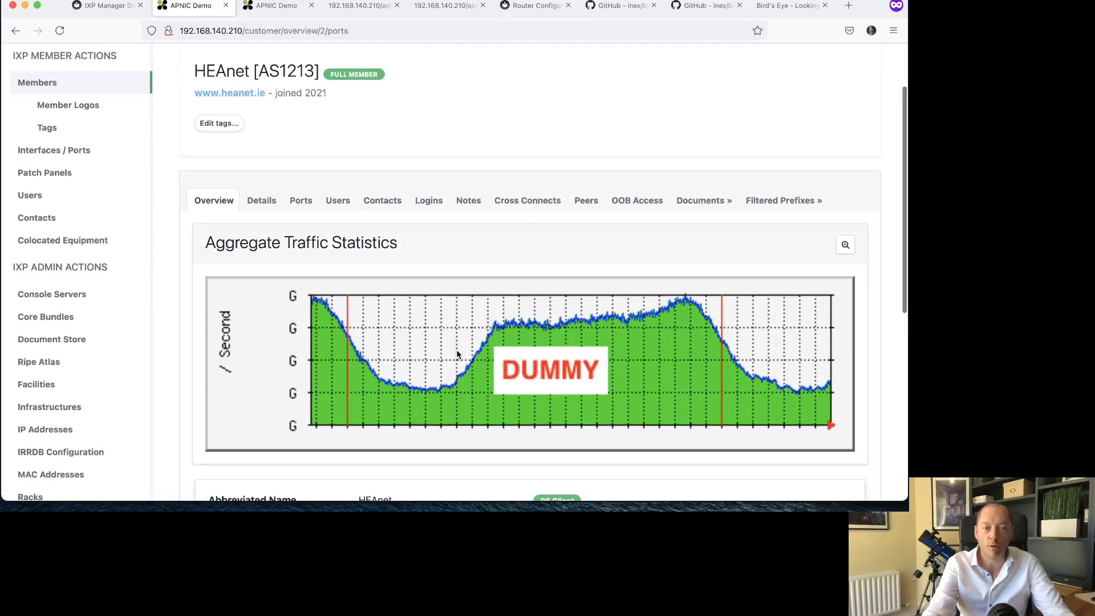
Step: Go to IRRDB Configuration to list the available IRRDB sources
scroll("down", 3)
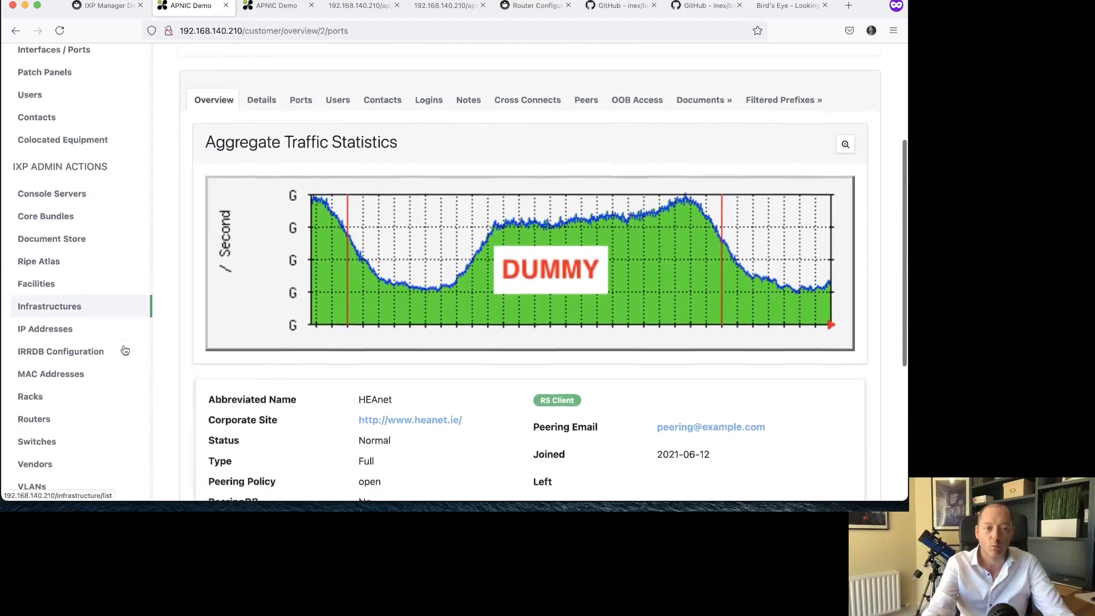
left_click(61, 351)
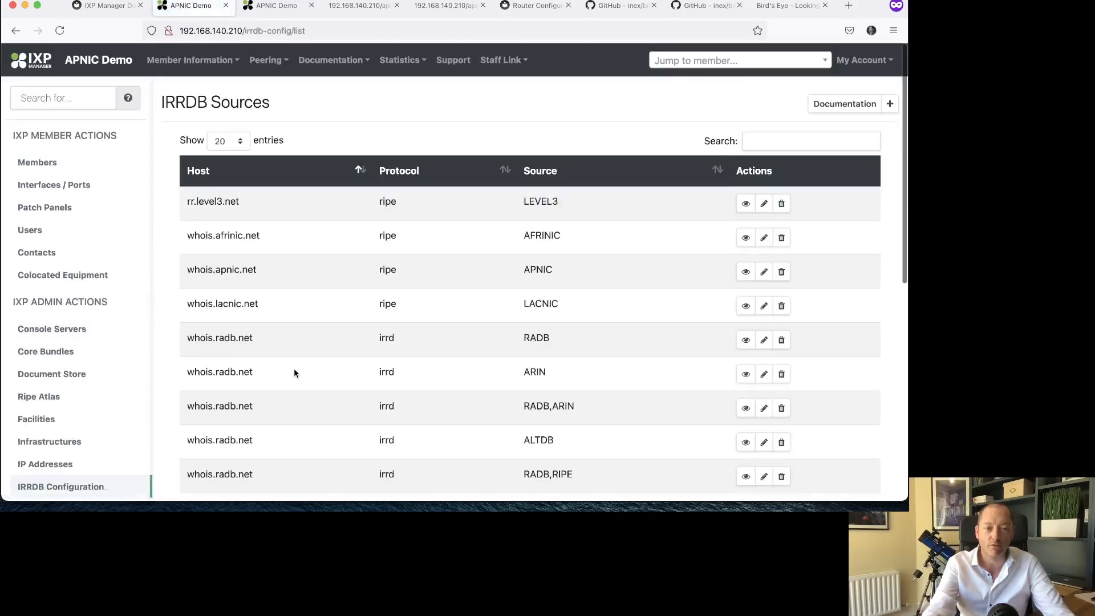
Step: Create a new member from the Members list and choose RADB as its IRRDB source
scroll("down", 3)
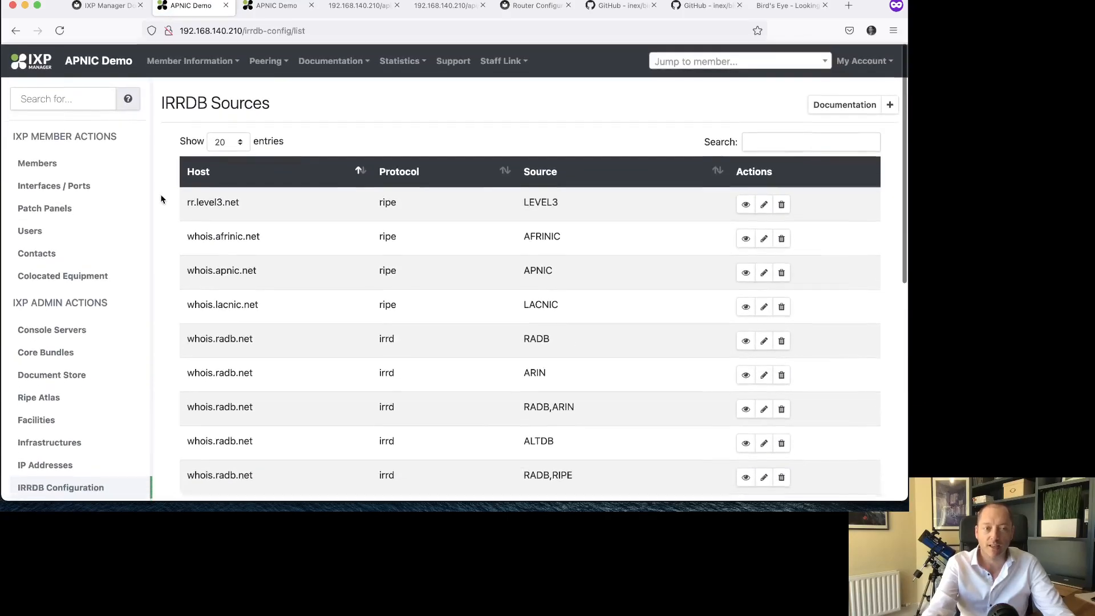
left_click(37, 162)
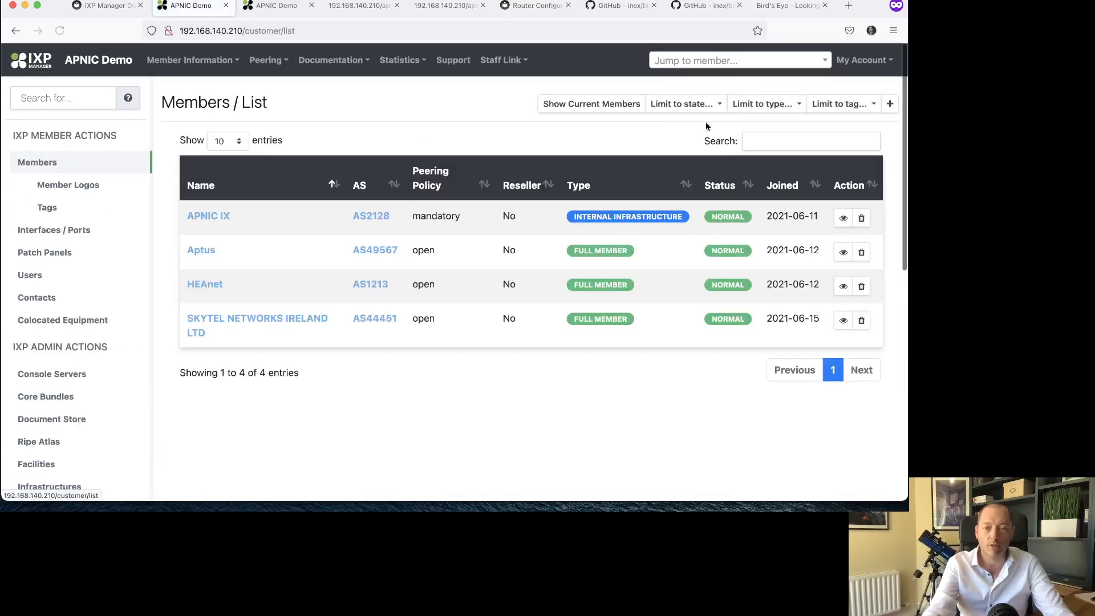
left_click(889, 103)
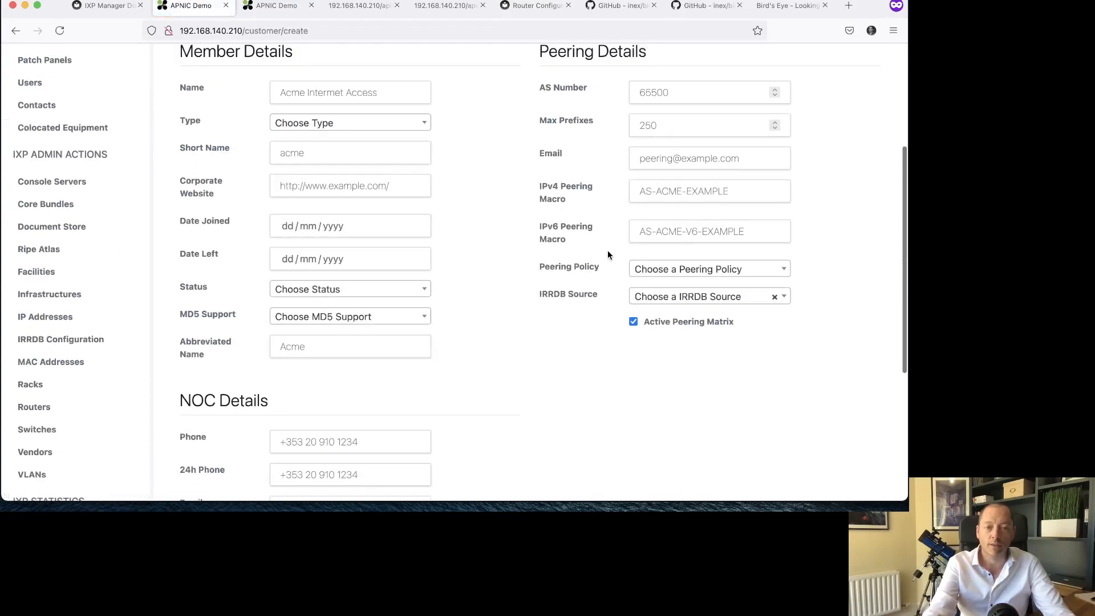
left_click(706, 295)
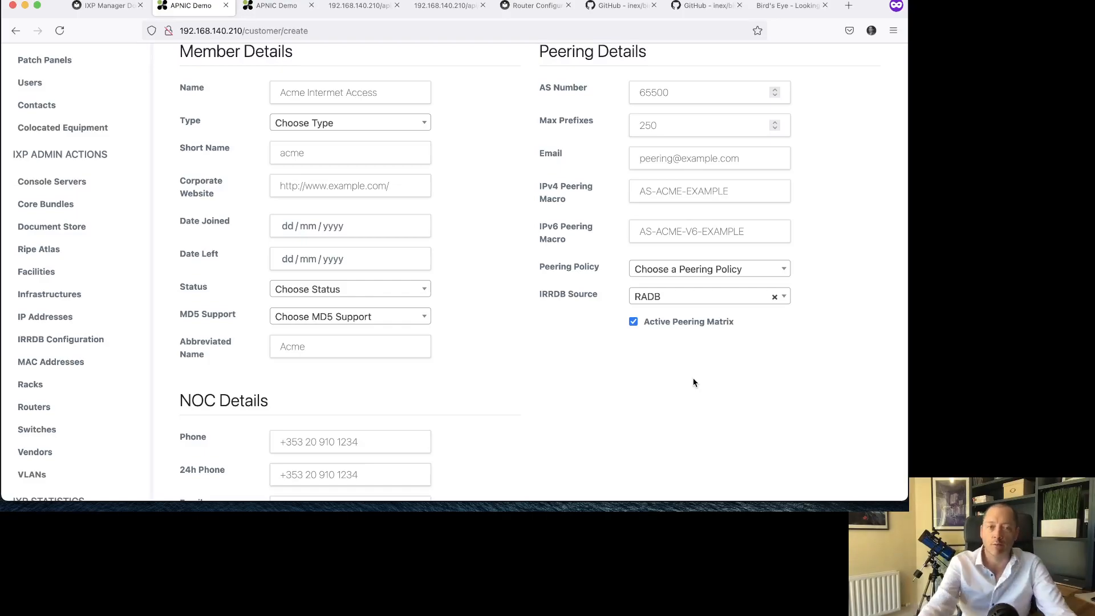
scroll("up", 3)
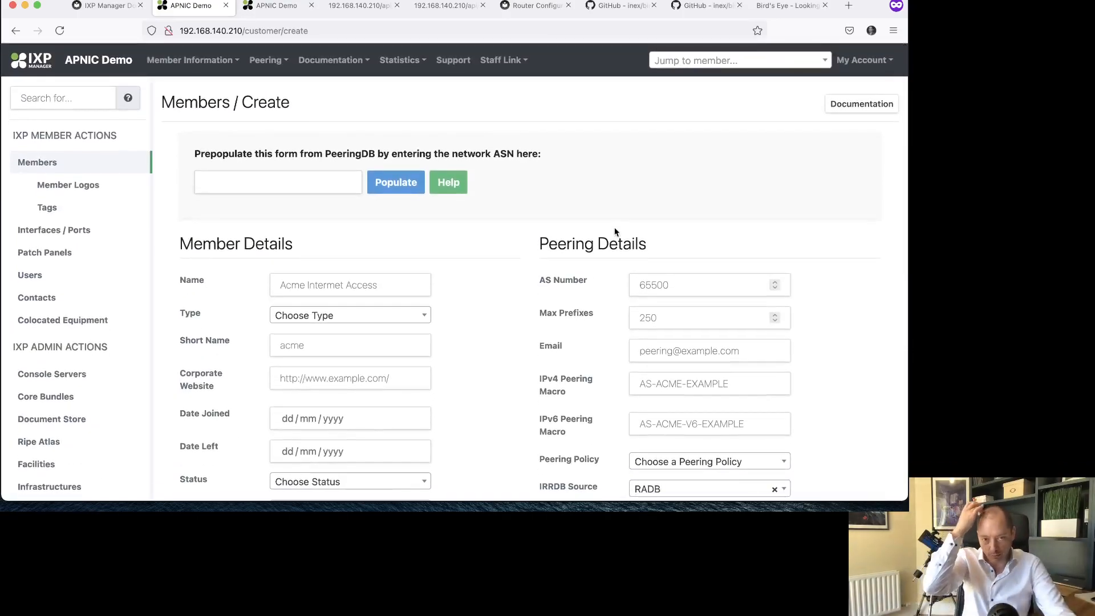